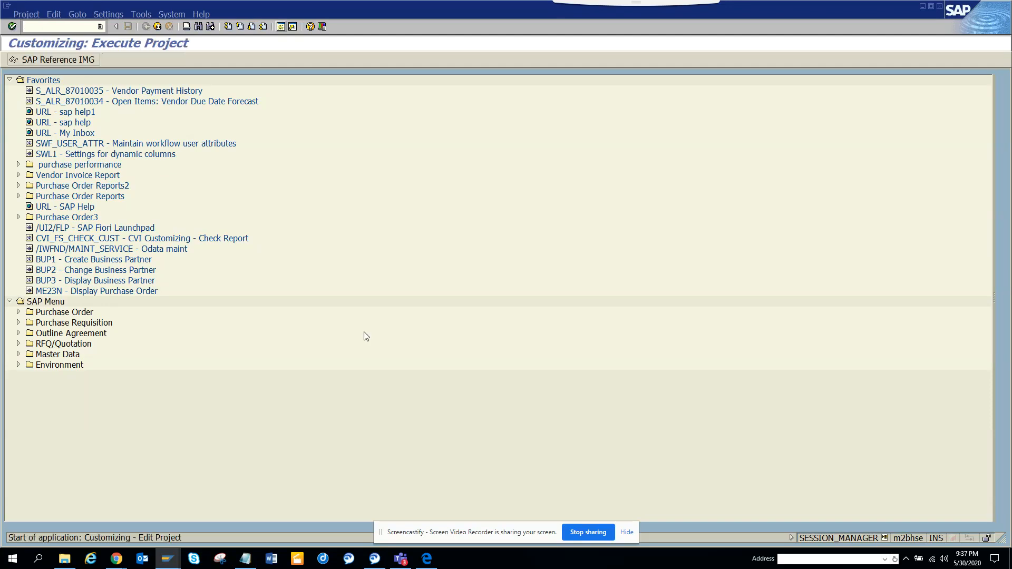
Run SPRO and display the SAP Reference IMG structure
left_click(140, 59)
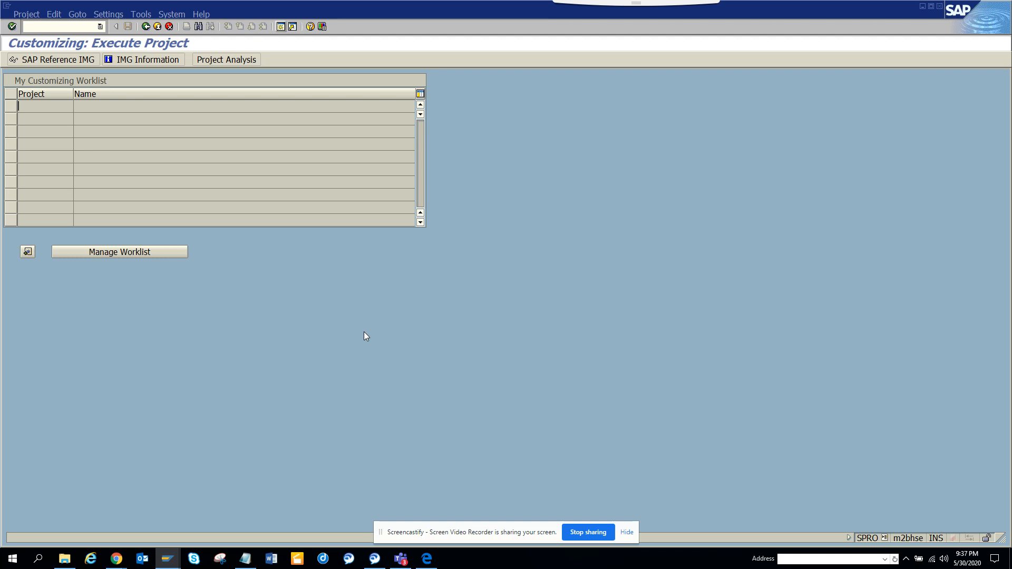
mouse_move(155, 62)
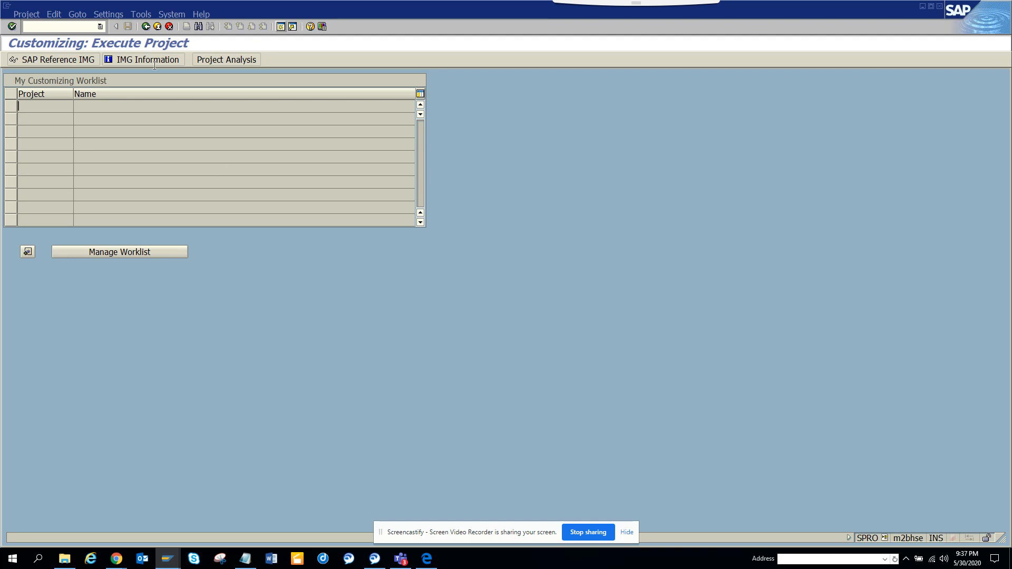
left_click(53, 60)
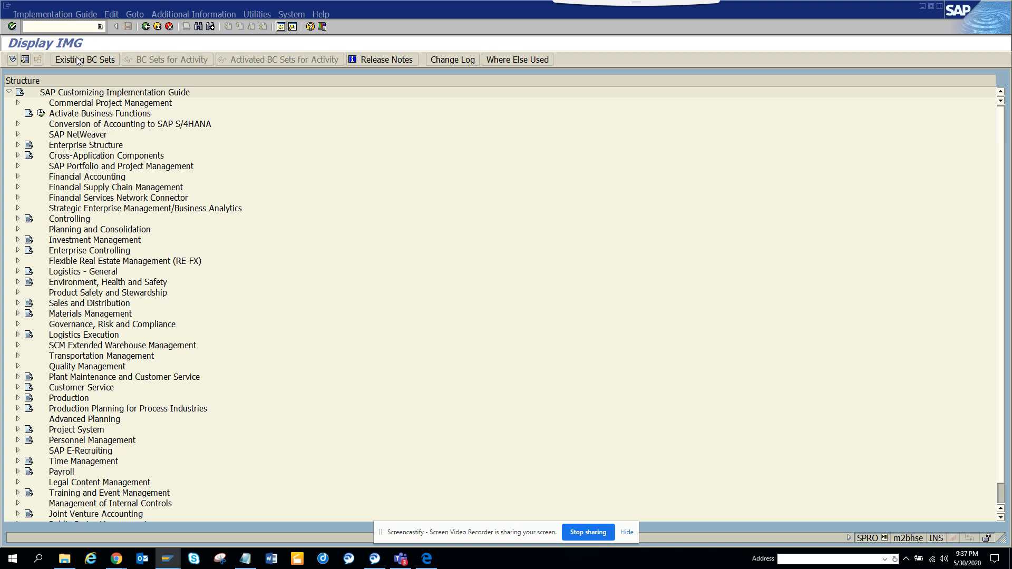
Expand Materials Management, then Purchasing, then Purchase Order in the IMG tree
left_click(58, 26)
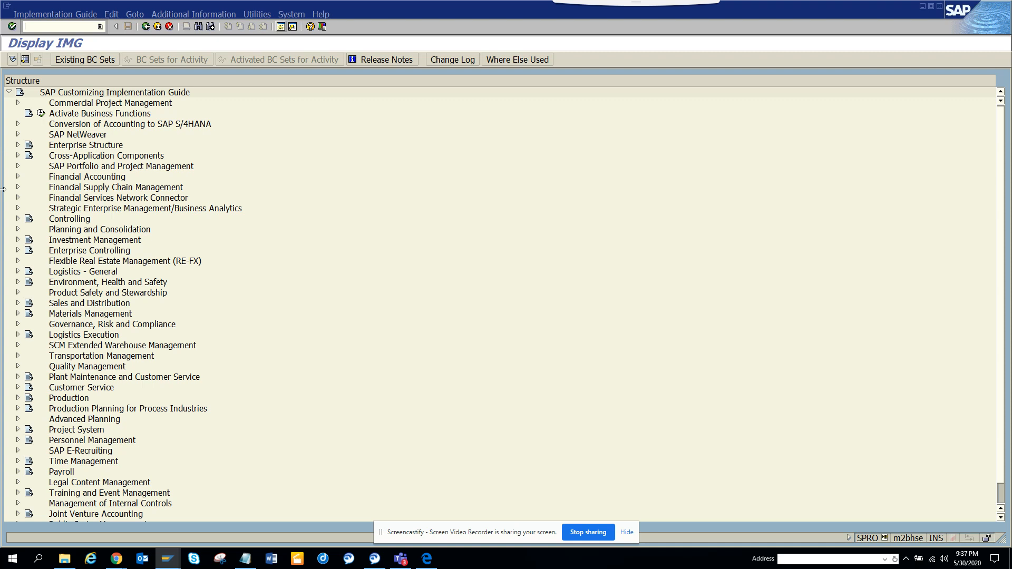
mouse_move(24, 325)
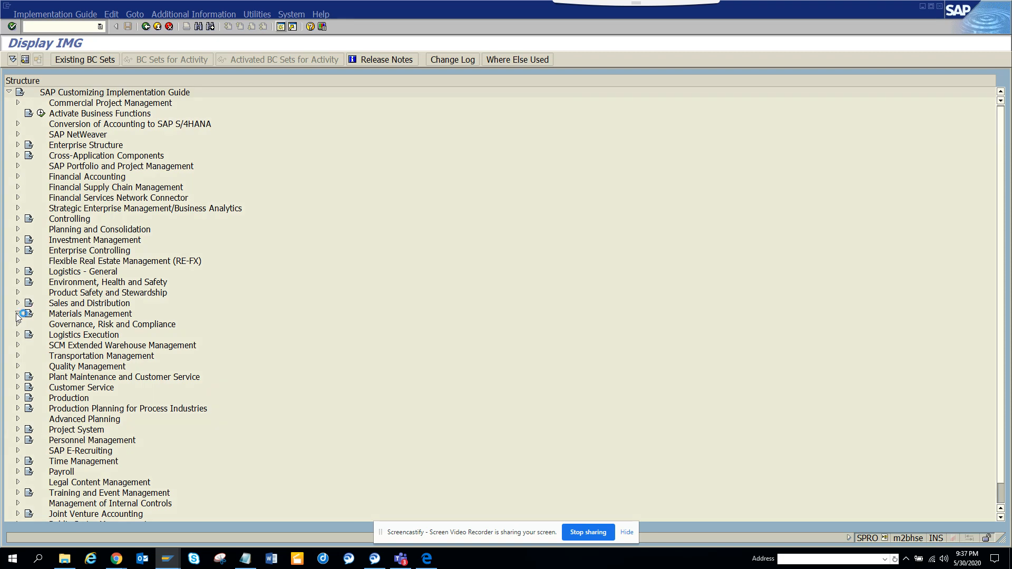
left_click(18, 317)
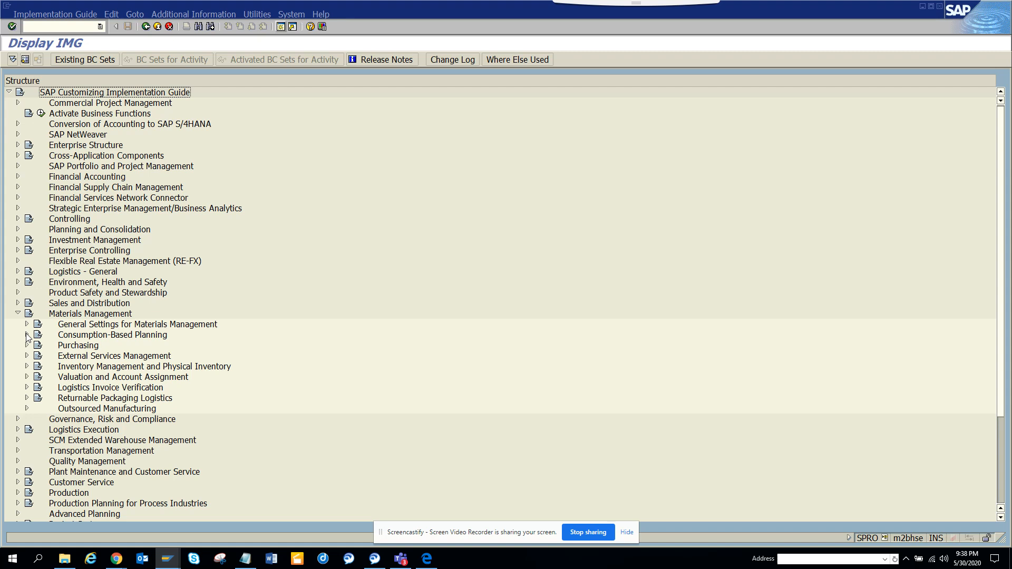
left_click(27, 345)
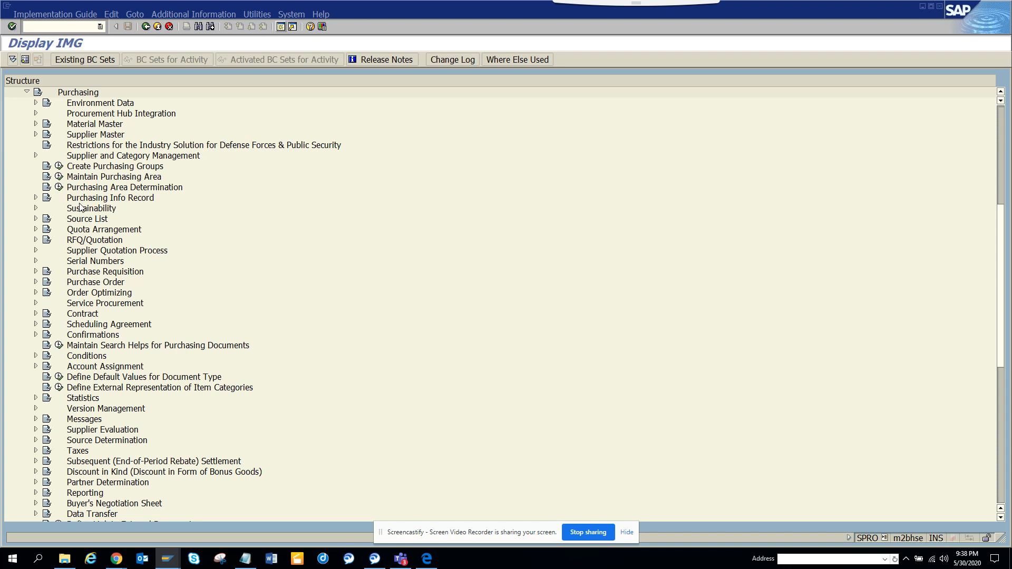
mouse_move(54, 156)
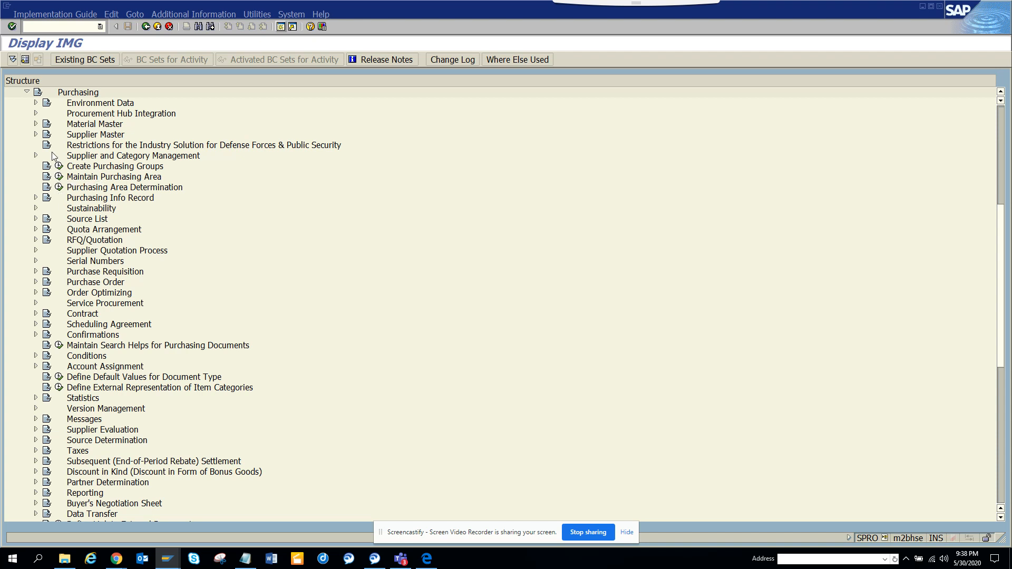
left_click(35, 282)
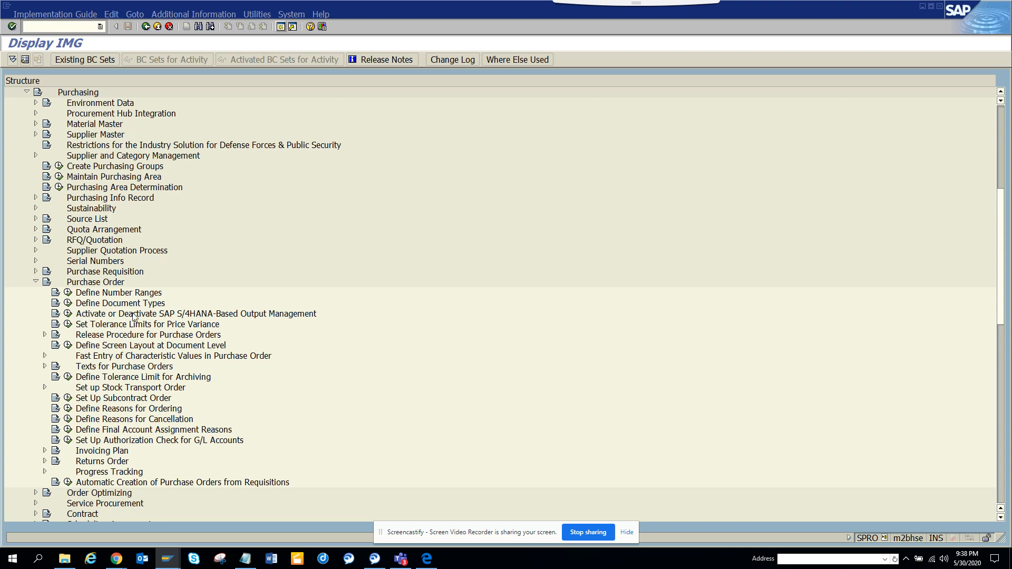
mouse_move(256, 322)
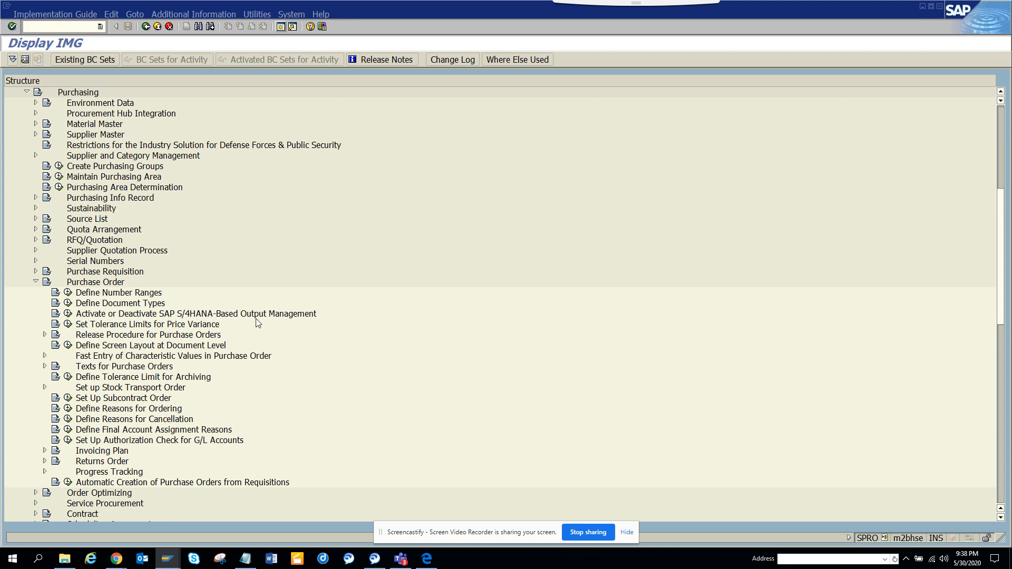
mouse_move(267, 321)
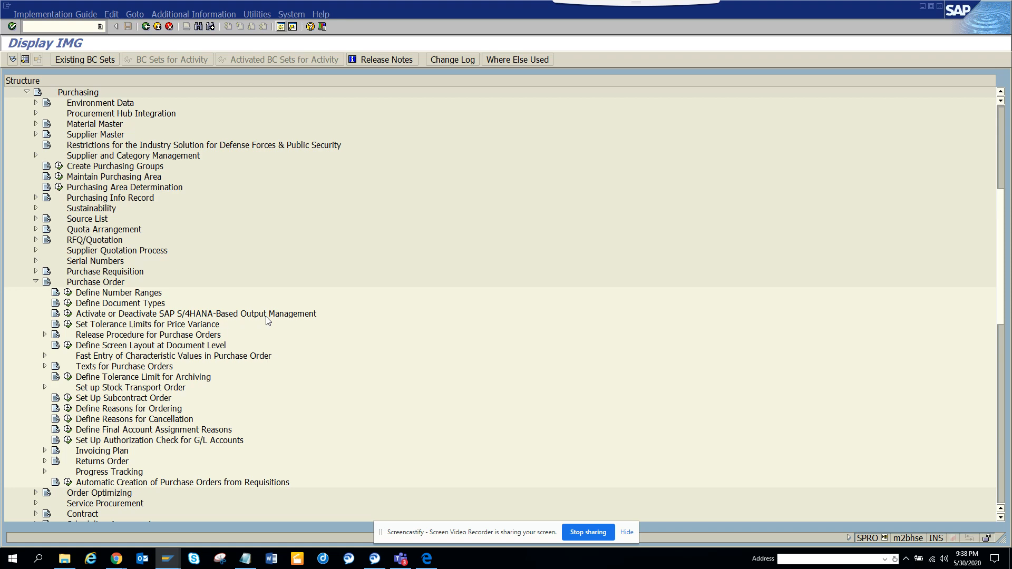
mouse_move(50, 311)
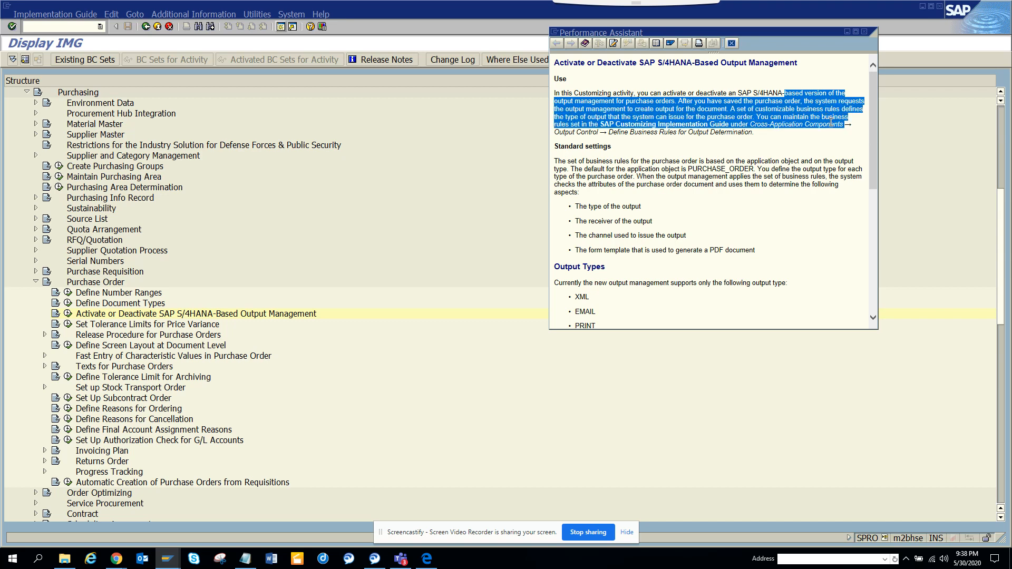
mouse_move(882, 138)
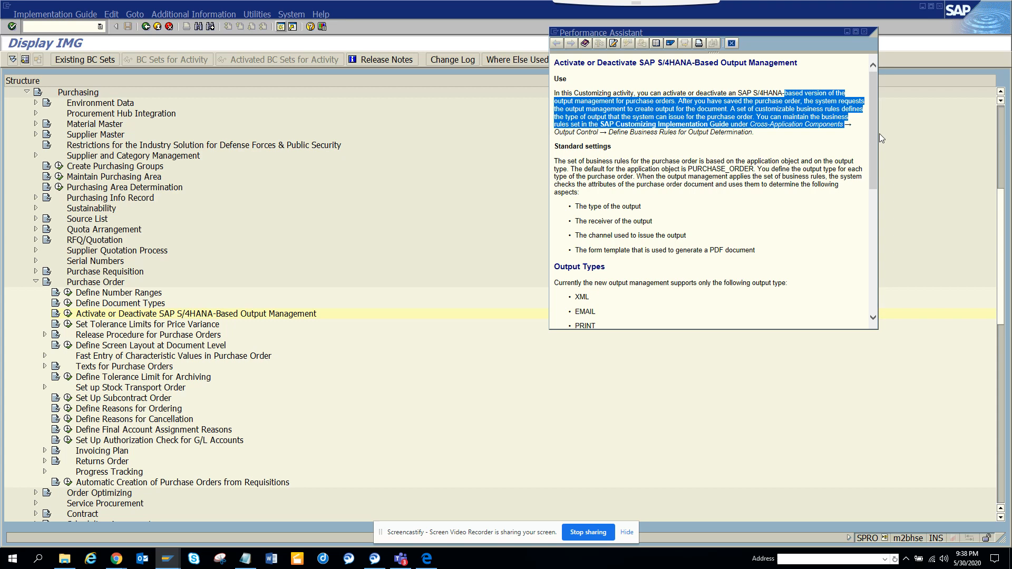
Scroll through the Performance Assistant help on S/4HANA-based output management
scroll("down", 3)
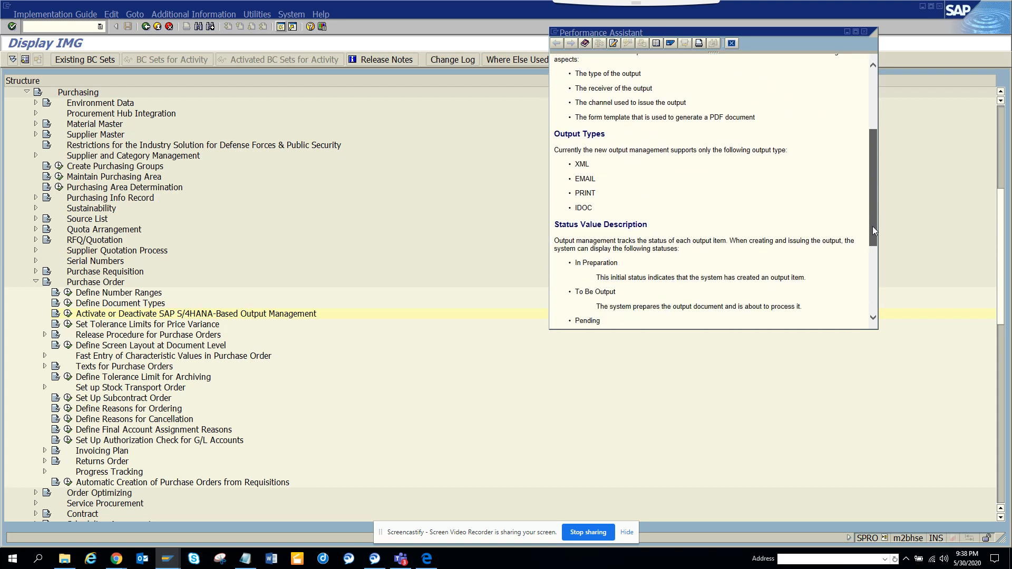
scroll("down", 3)
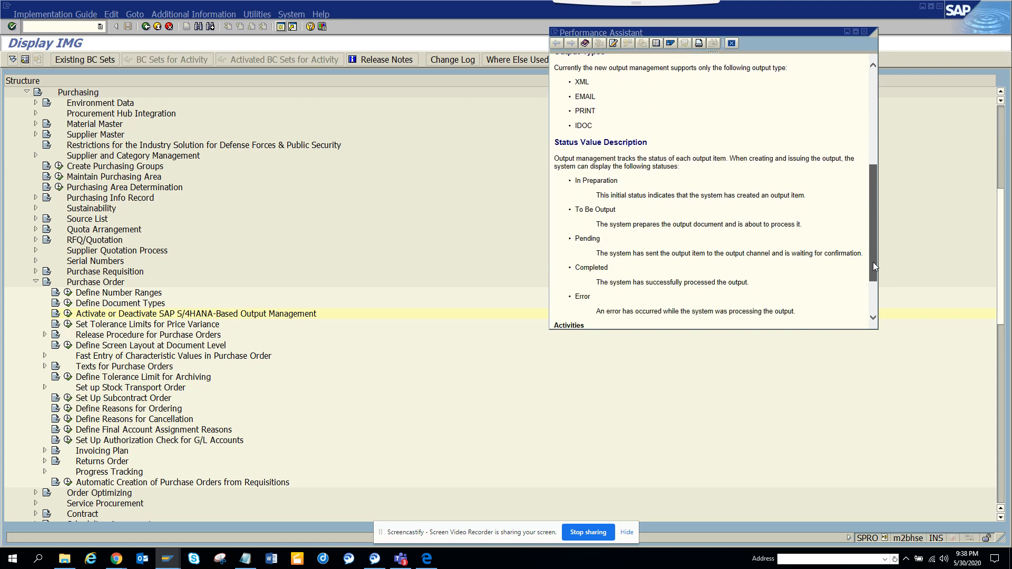
scroll("up", 3)
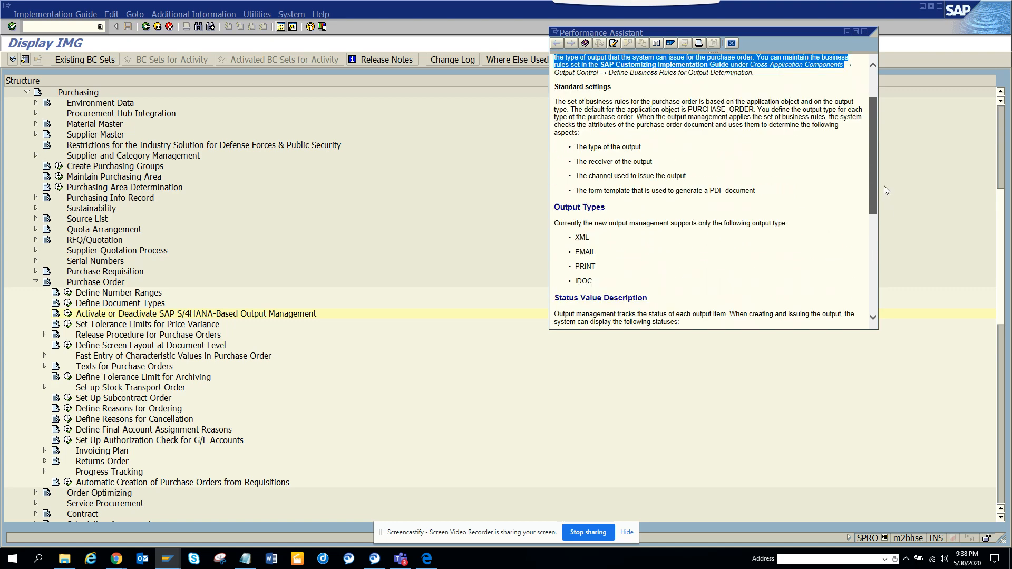
scroll("up", 3)
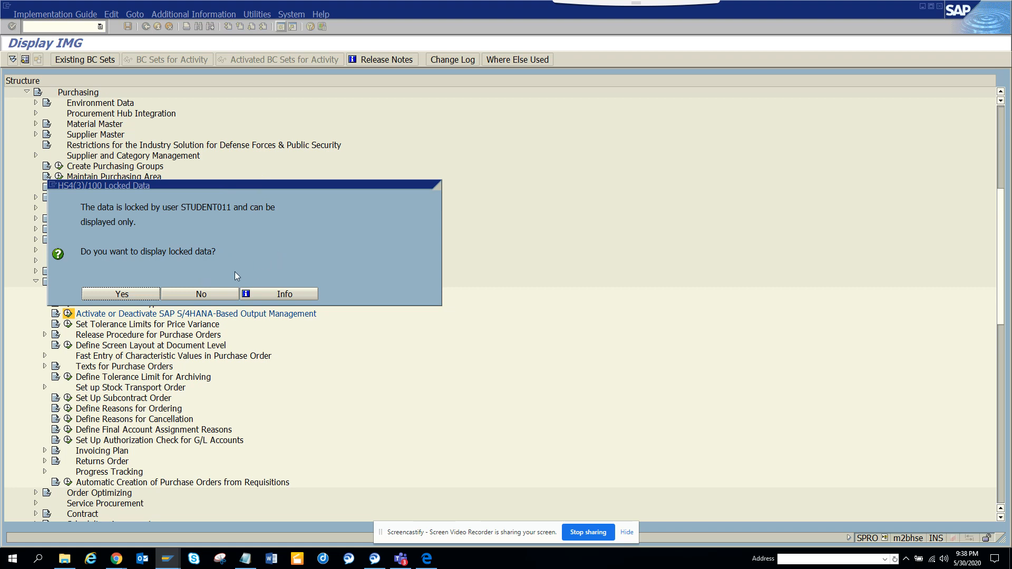
Keep the purchasing mode at 'New output management is active' and return to the IMG
key("alt+tab")
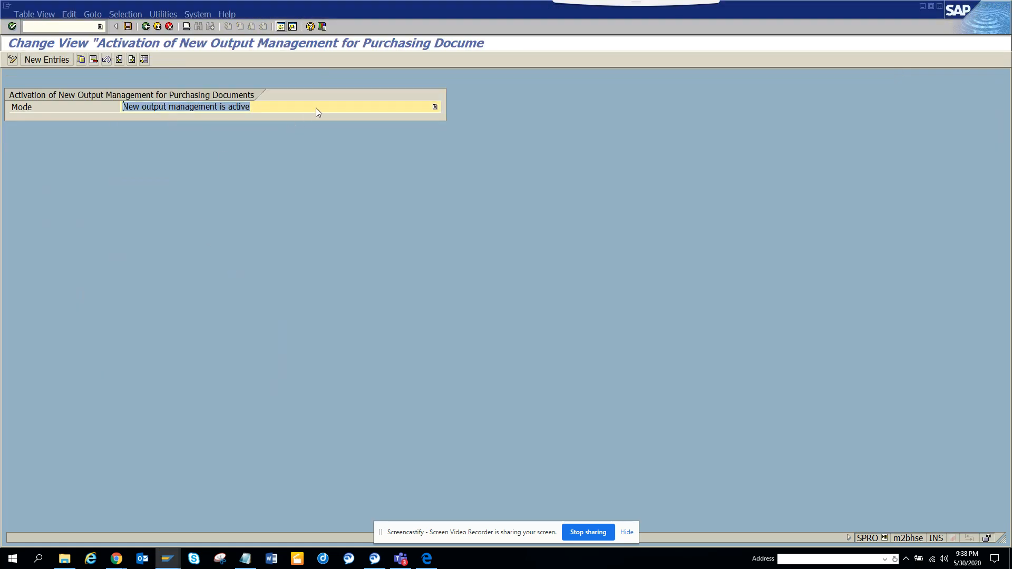
left_click(434, 106)
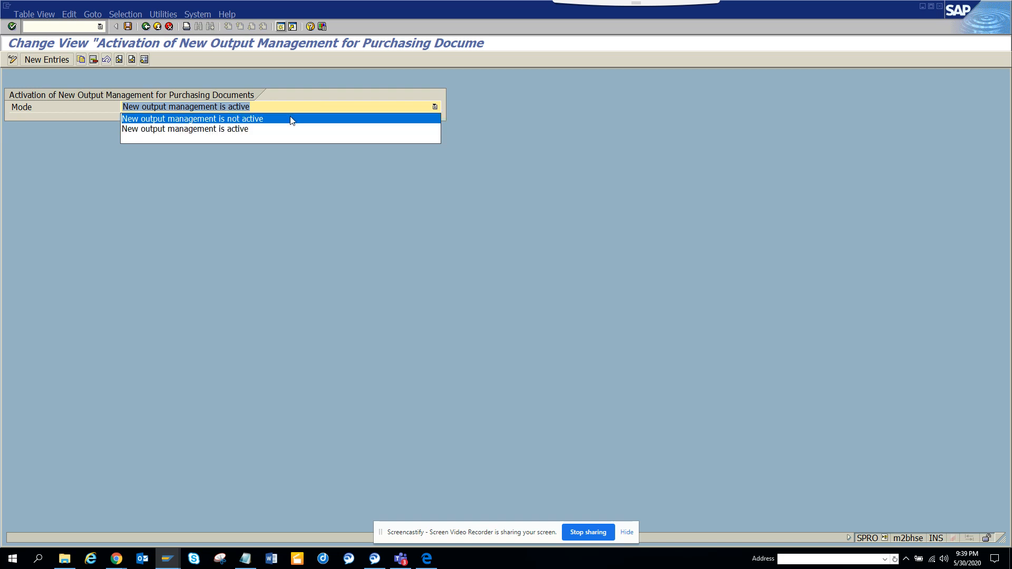
left_click(185, 129)
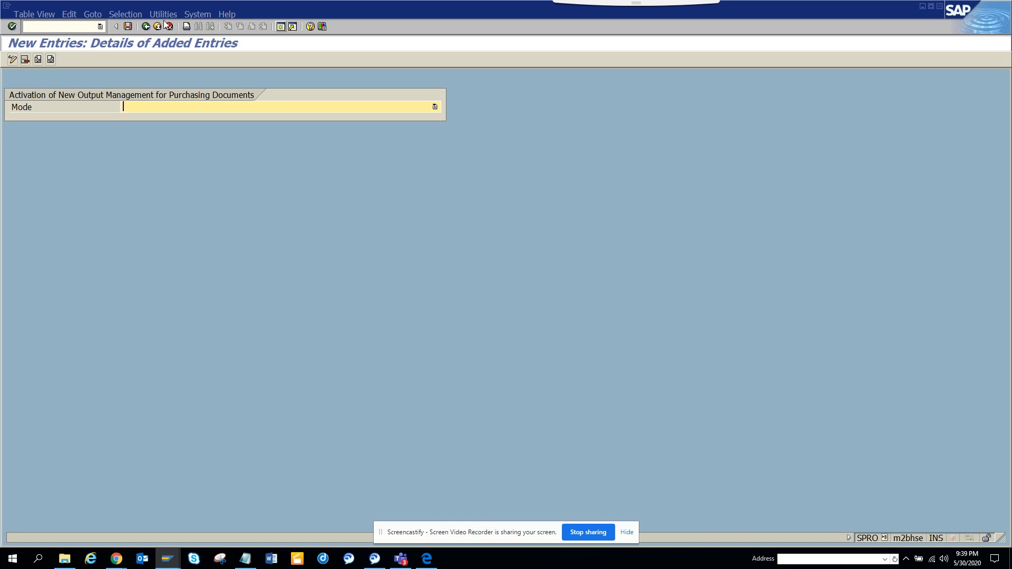
left_click(146, 27)
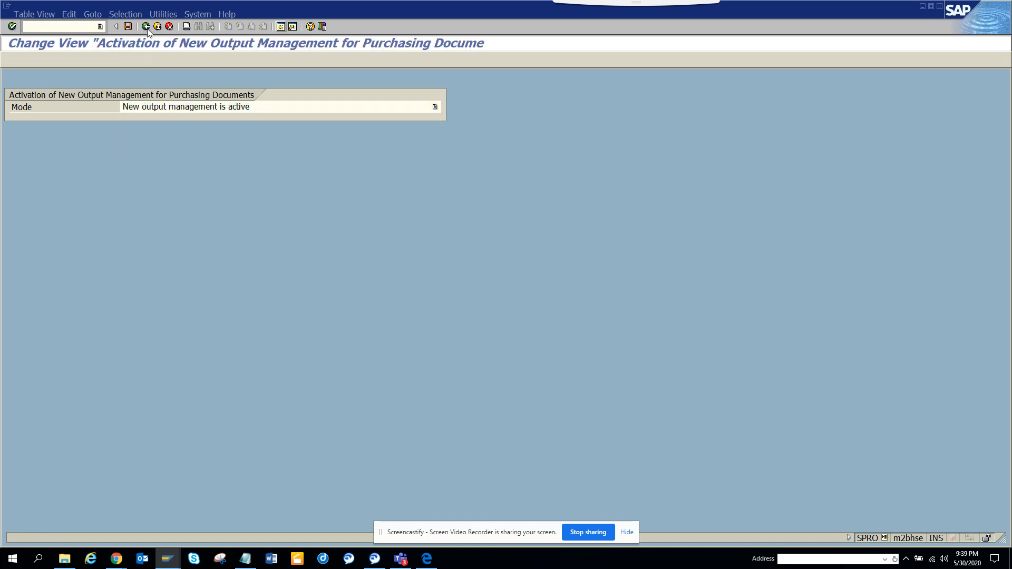
left_click(146, 26)
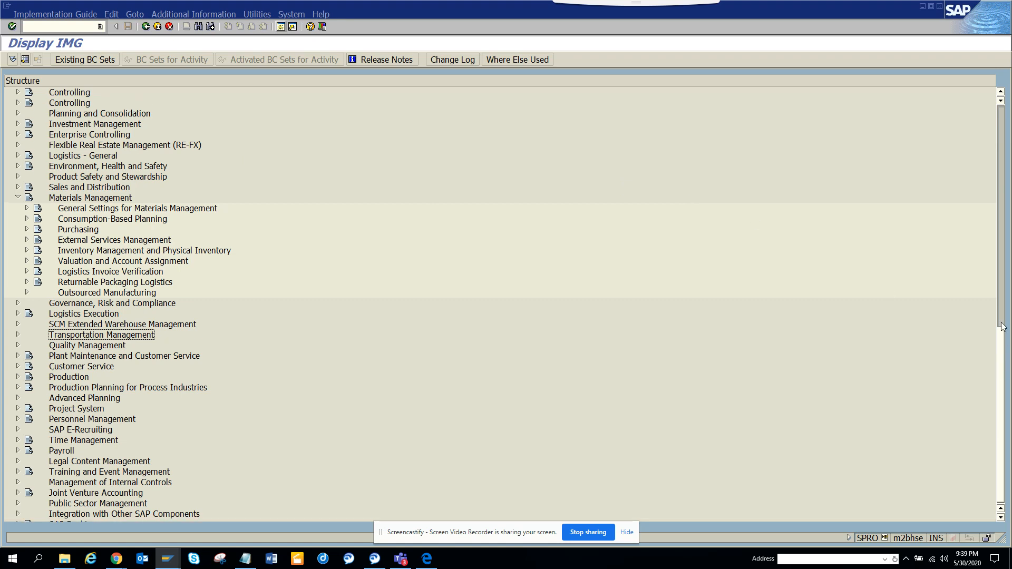
Collapse Materials Management and expand Cross-Application Components to reach Output Control
scroll("up", 3)
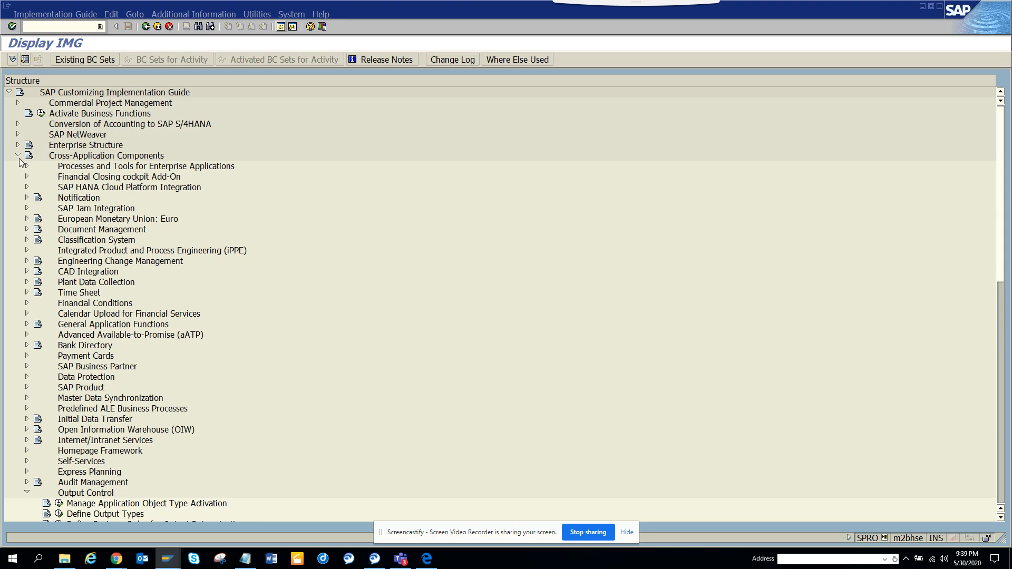
left_click(18, 155)
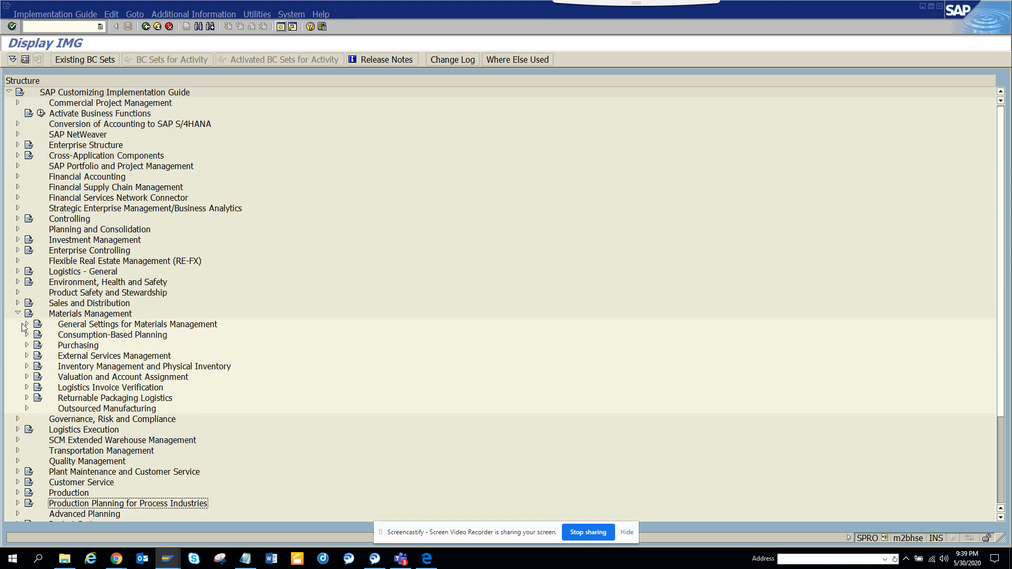
left_click(18, 314)
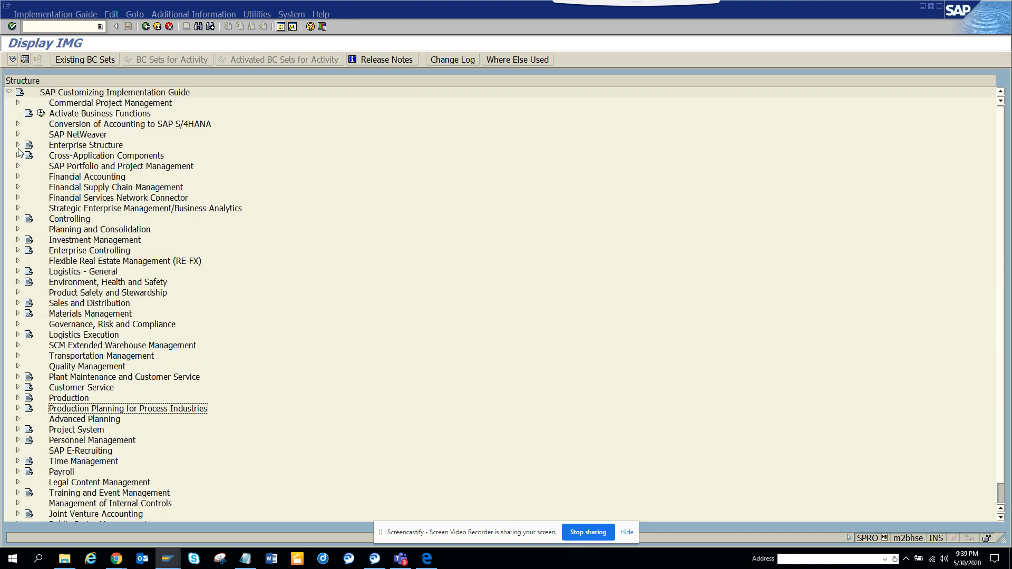
mouse_move(133, 160)
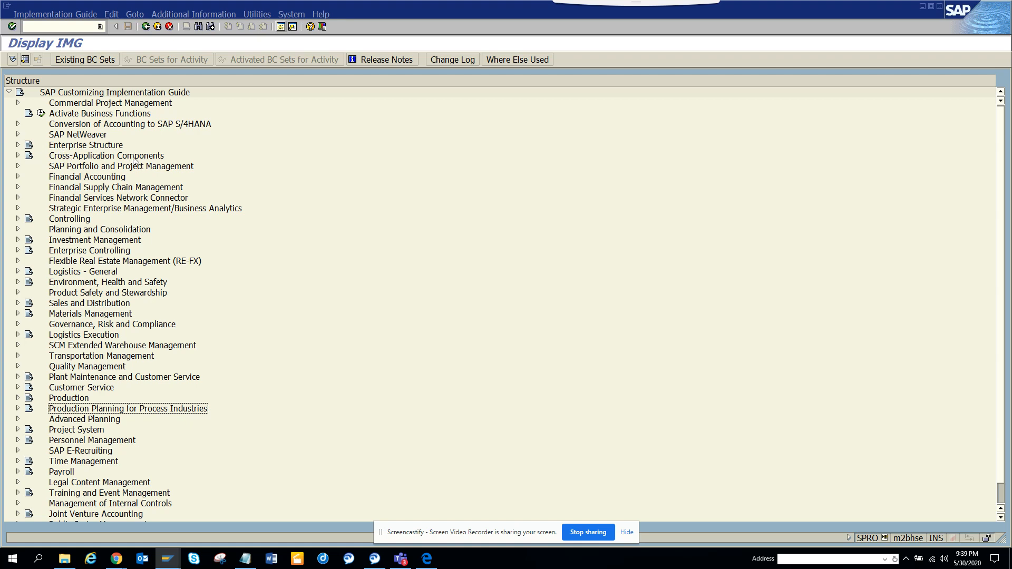
left_click(18, 155)
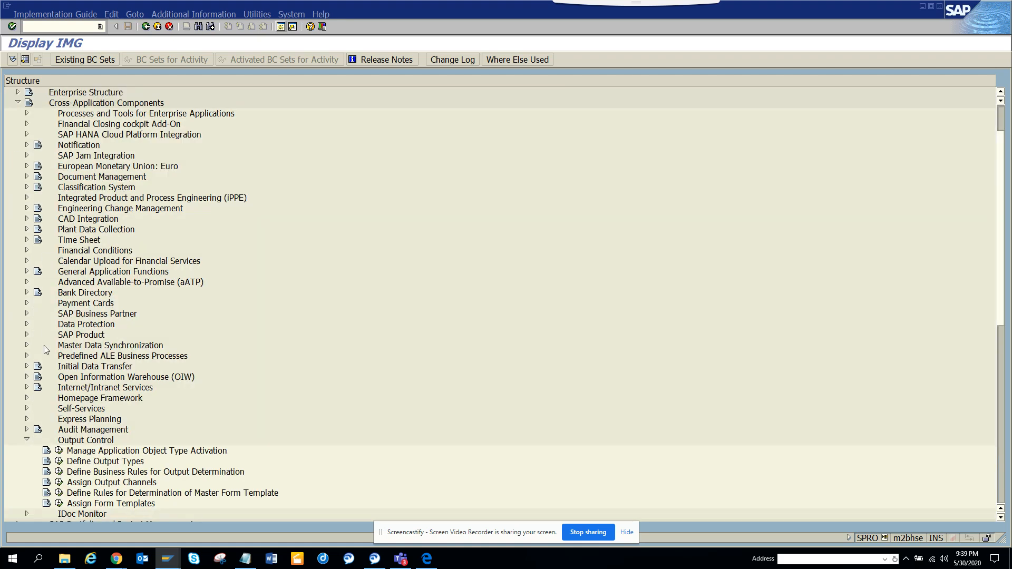
mouse_move(94, 464)
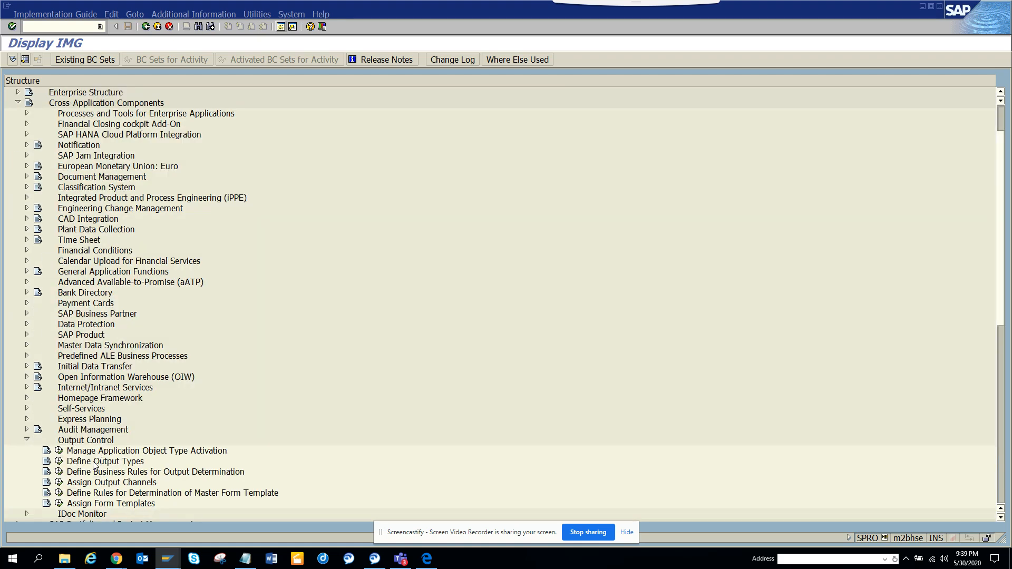
mouse_move(58, 462)
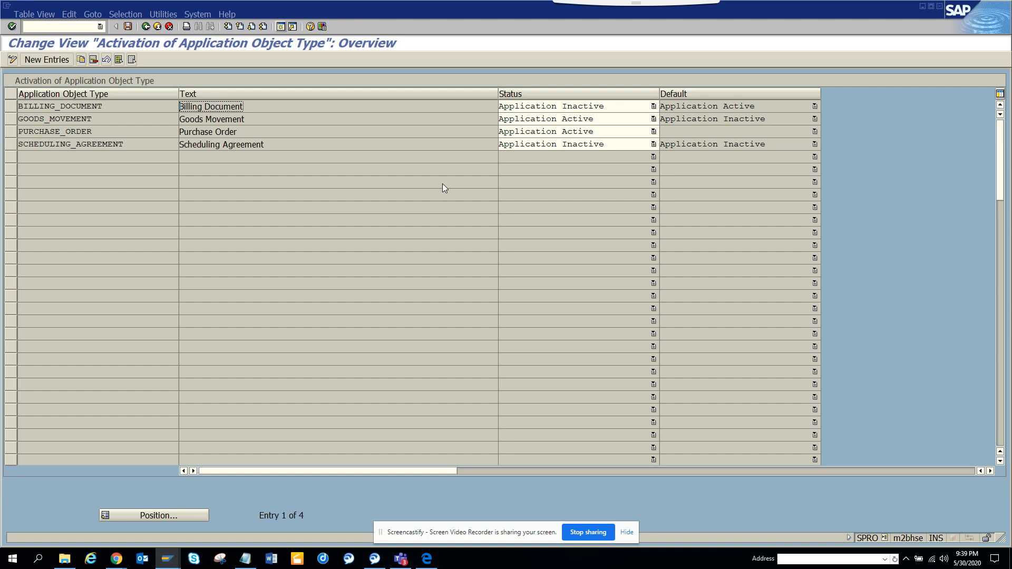
mouse_move(244, 160)
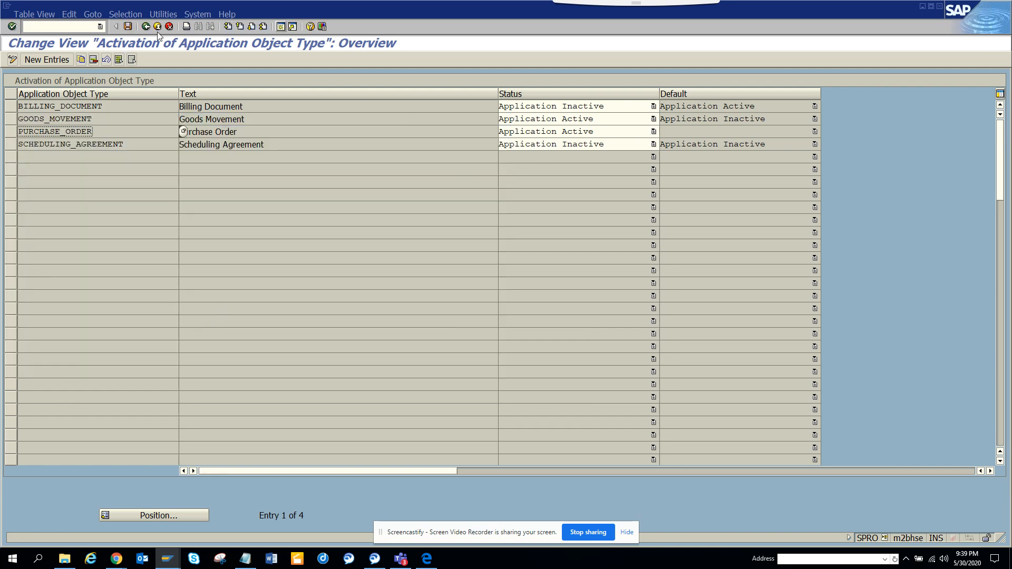
Leave the Activation of Application Object Type view and dismiss the cross-client caution
left_click(145, 27)
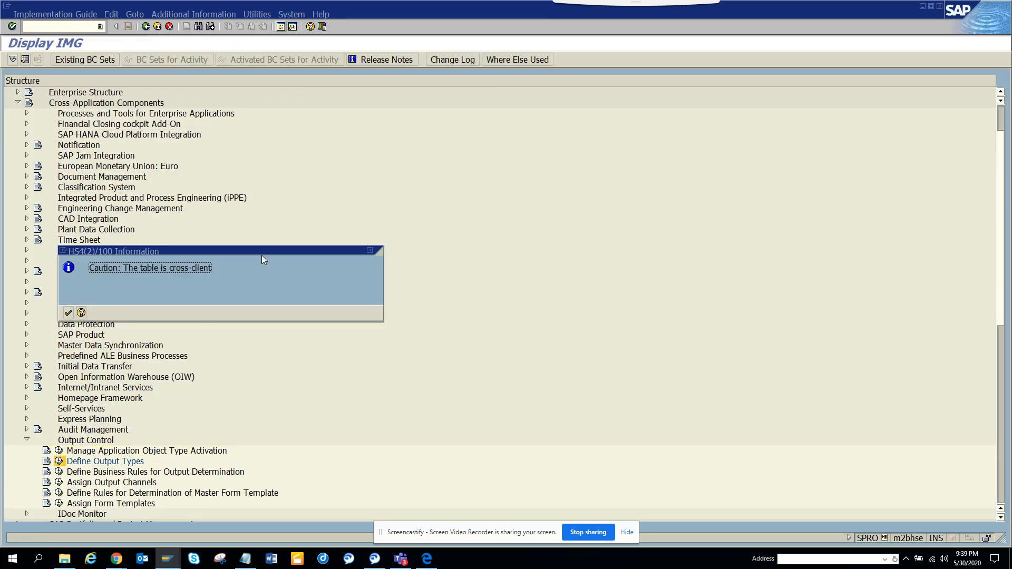
left_click(67, 313)
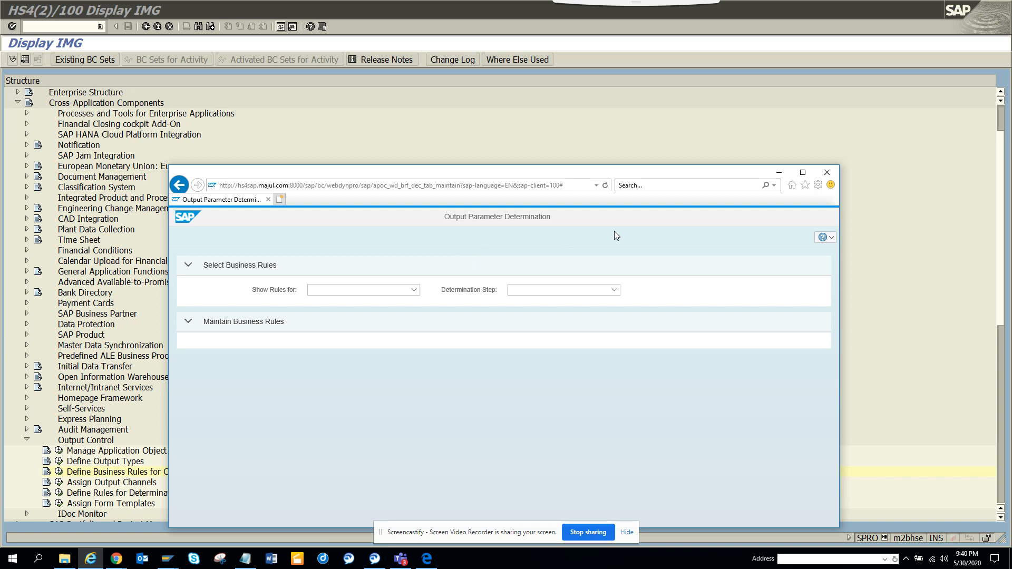
Maximize the business rules window and show rules for Purchase Order
left_click(802, 172)
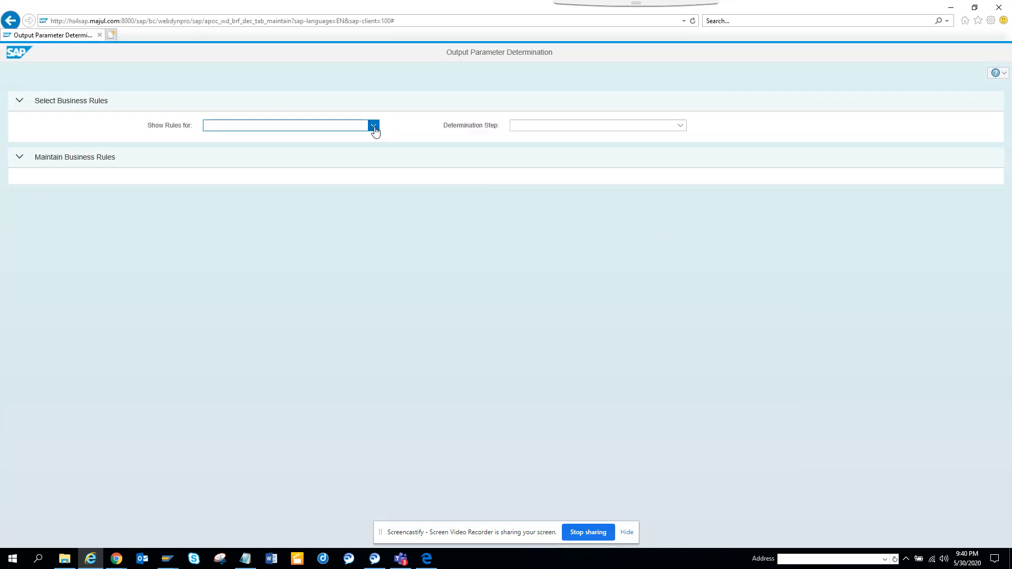
left_click(374, 126)
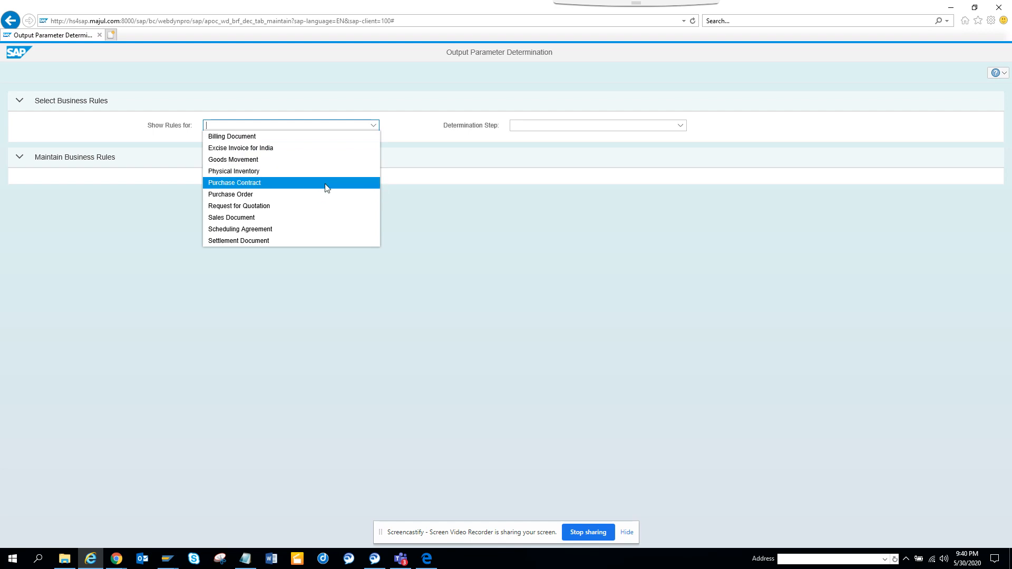
mouse_move(328, 195)
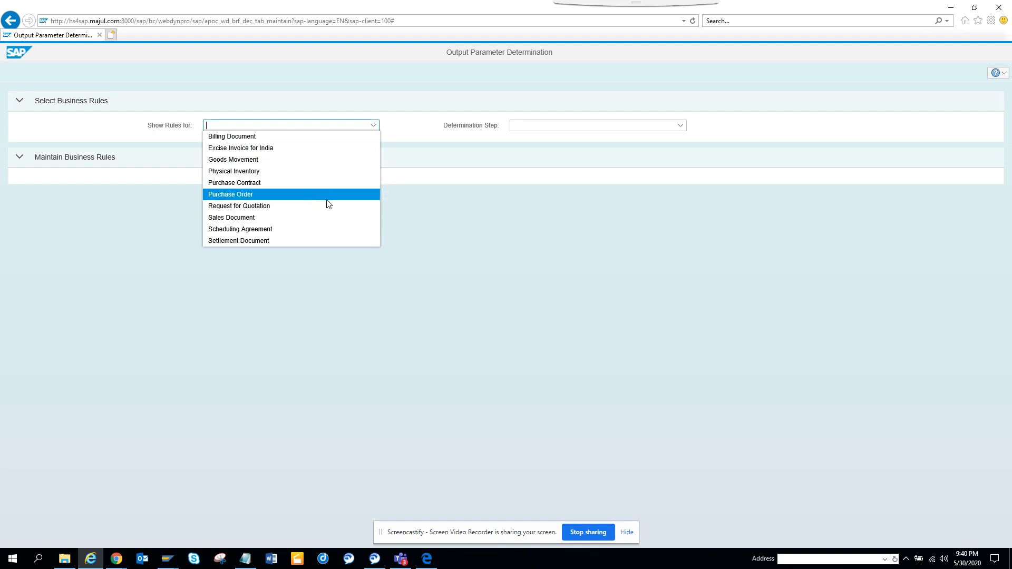
left_click(229, 195)
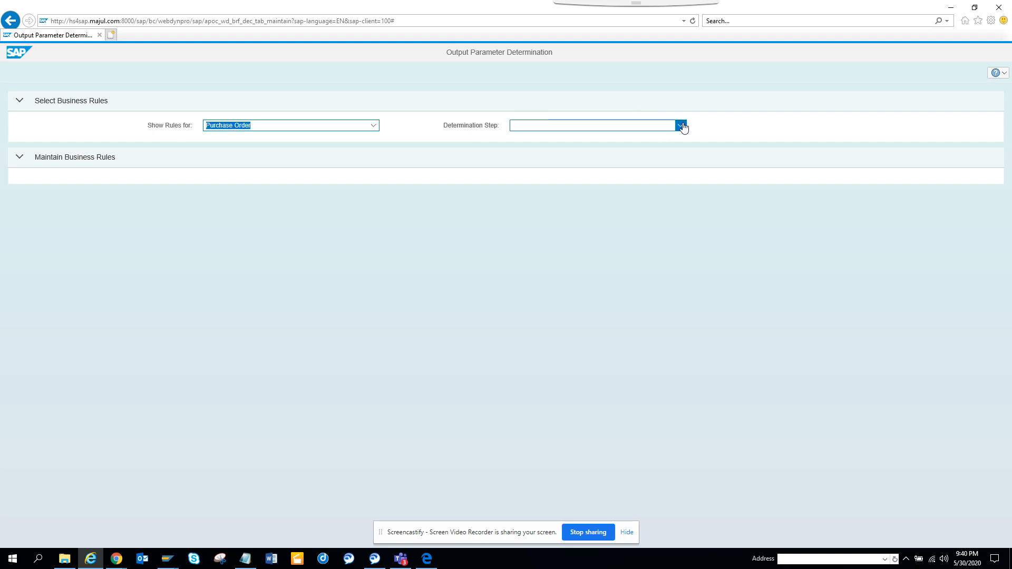
Load the Channel decision table (IDOC, PRINT, XML), then select the Email Recipient step
left_click(682, 125)
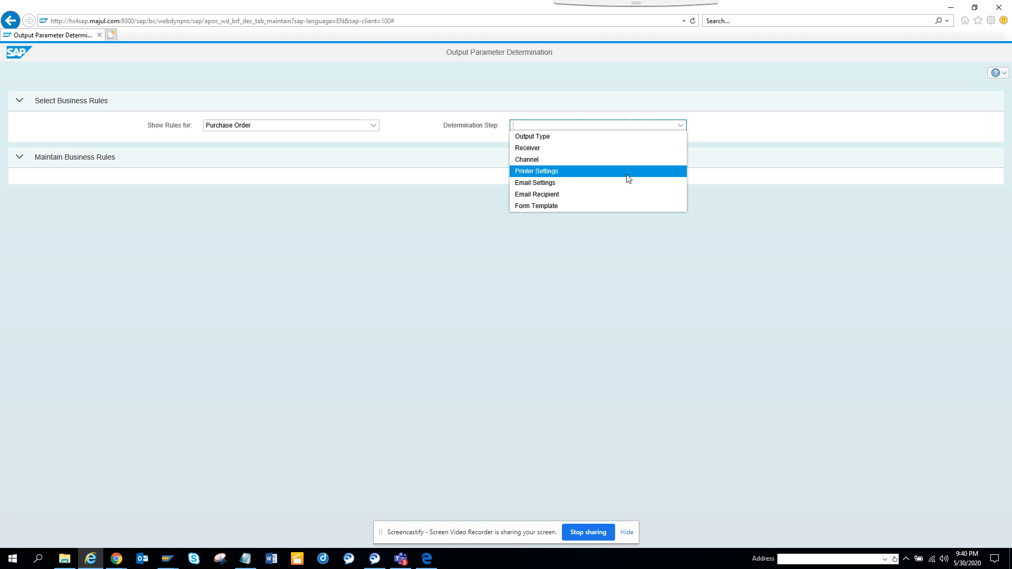
left_click(527, 159)
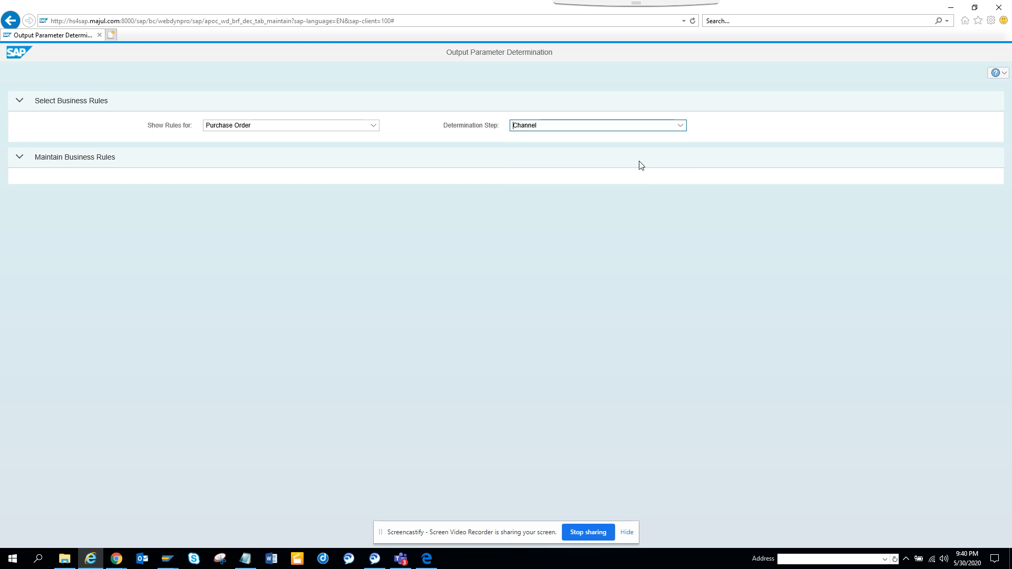
left_click(592, 125)
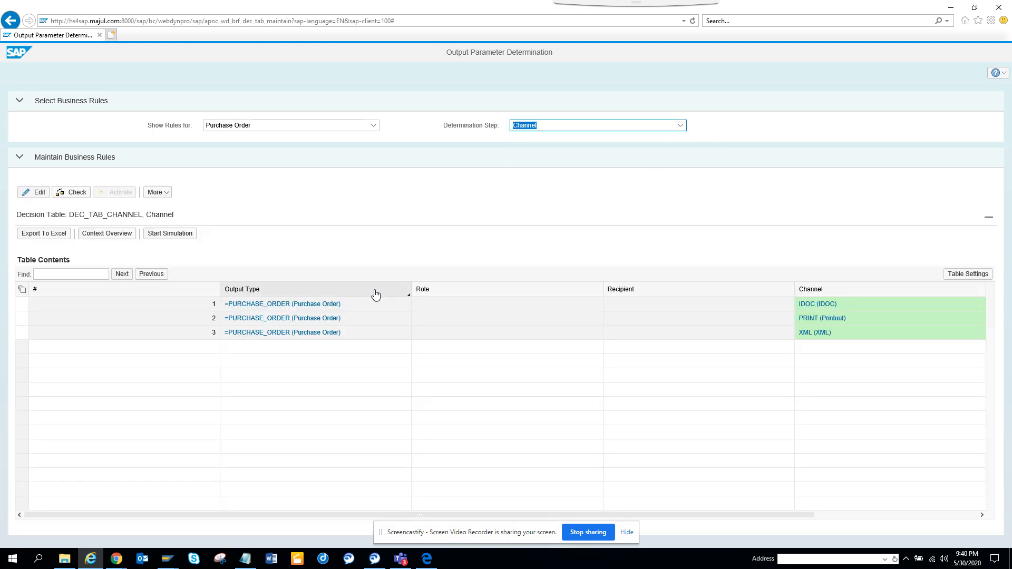
mouse_move(773, 376)
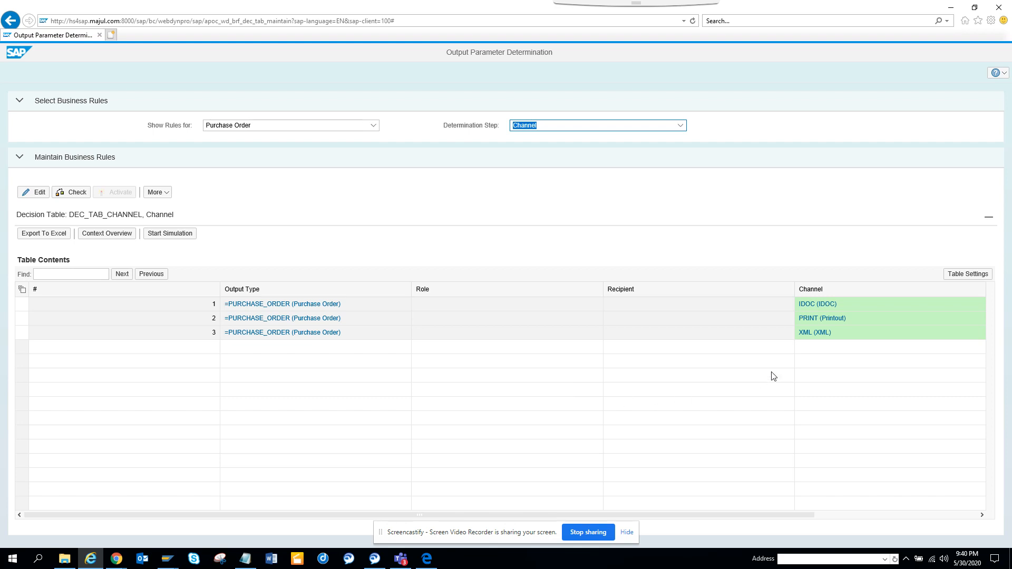
mouse_move(817, 304)
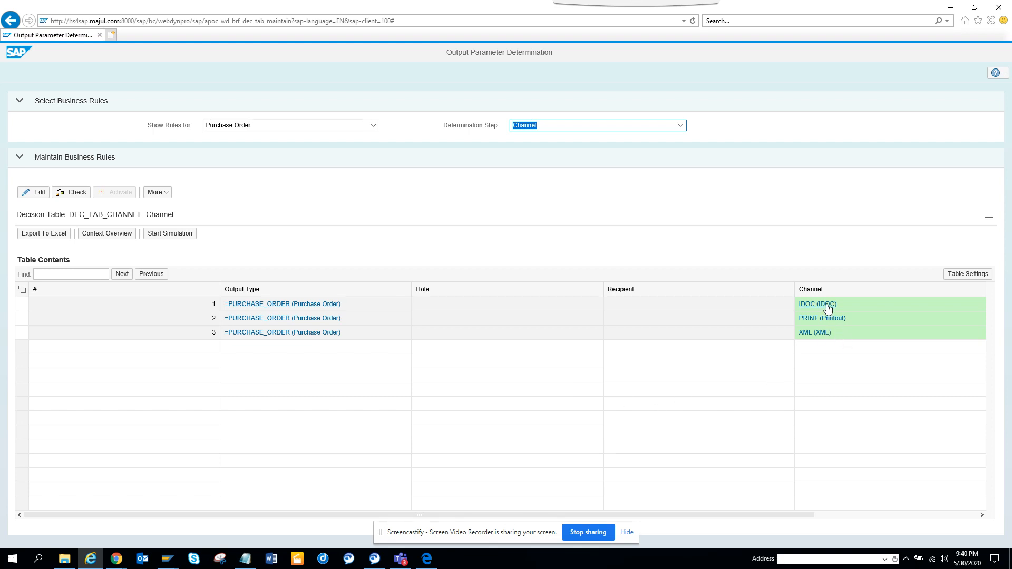
mouse_move(402, 391)
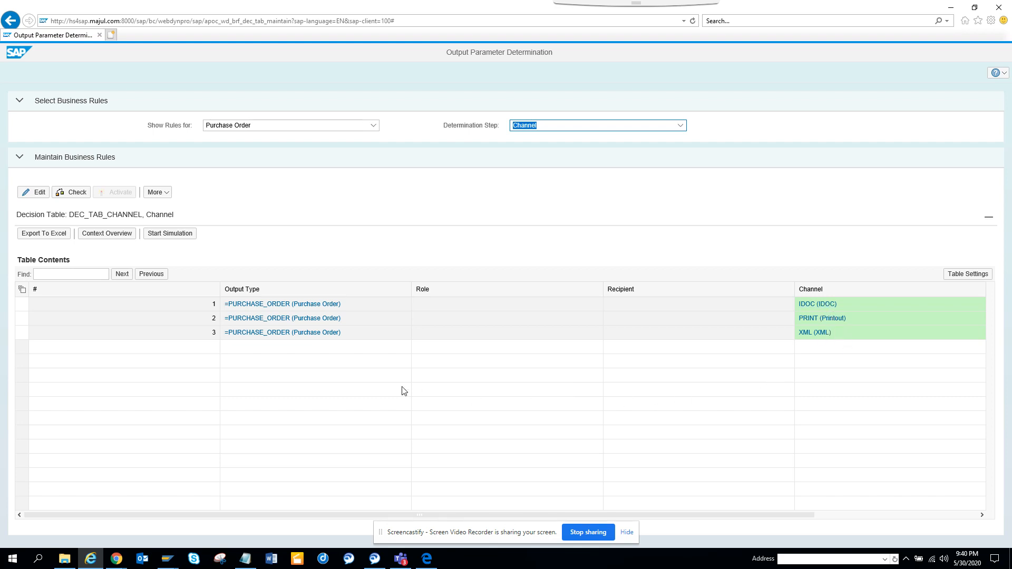
mouse_move(289, 376)
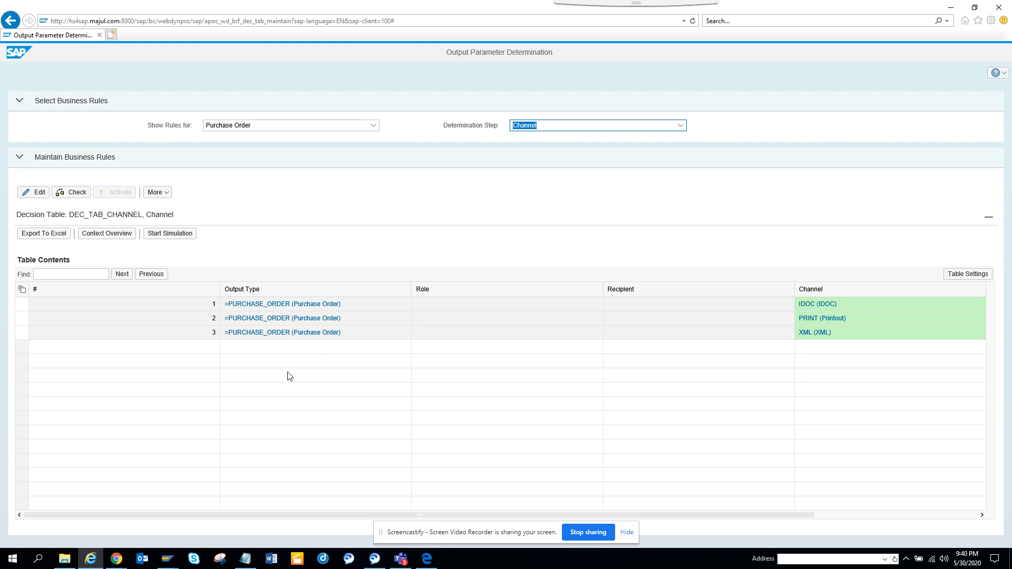
mouse_move(189, 250)
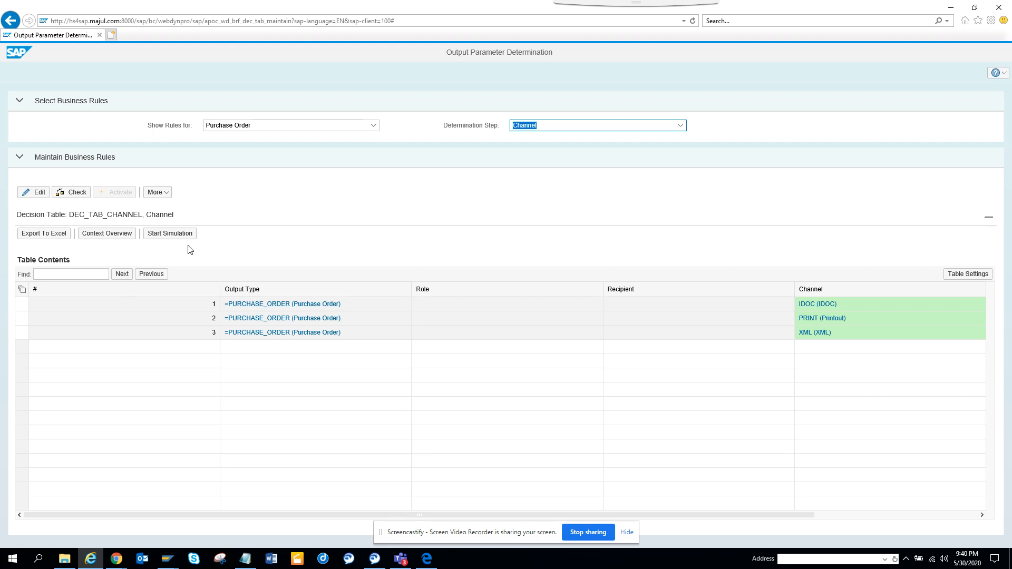
mouse_move(661, 141)
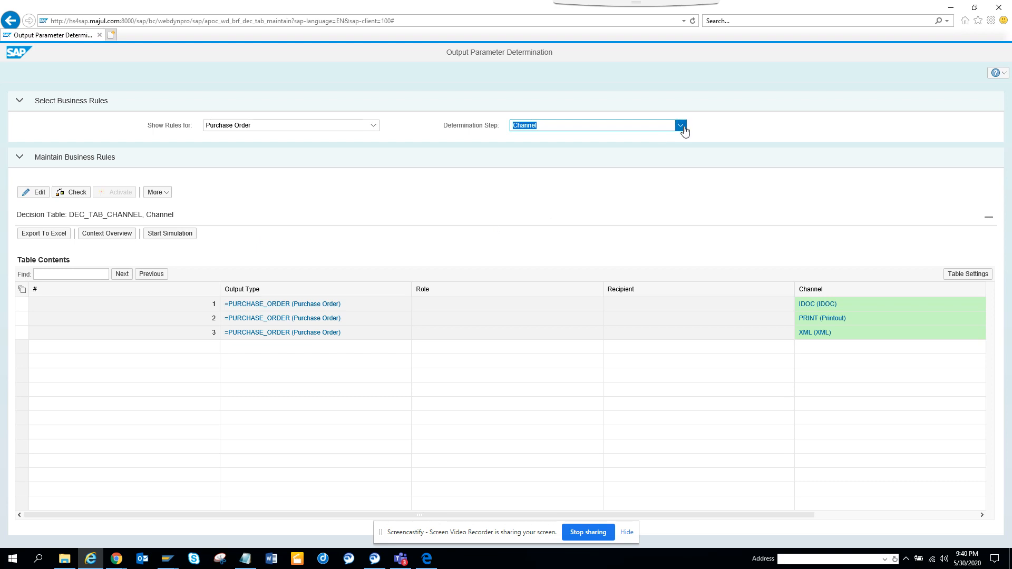
left_click(680, 126)
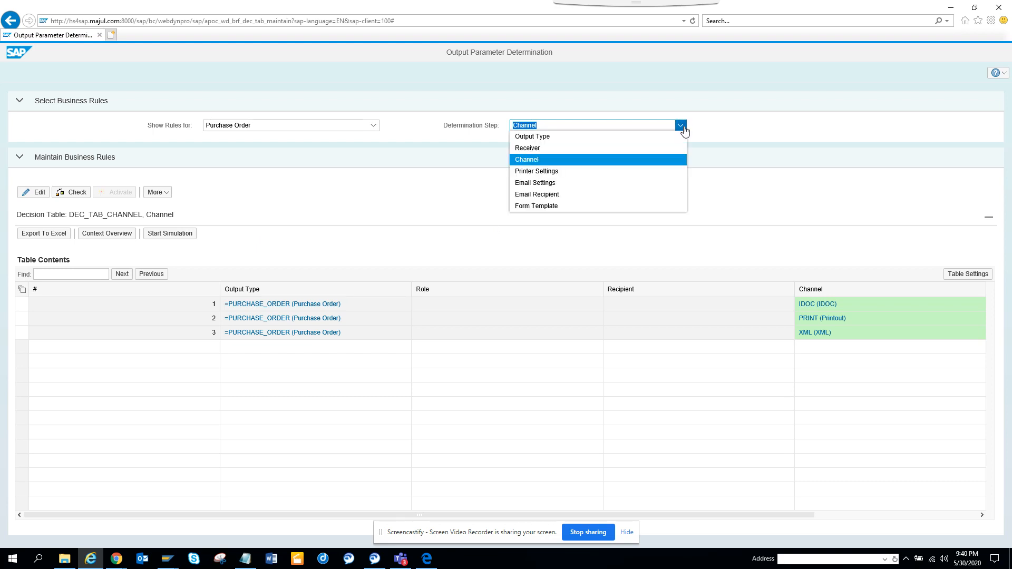
mouse_move(637, 165)
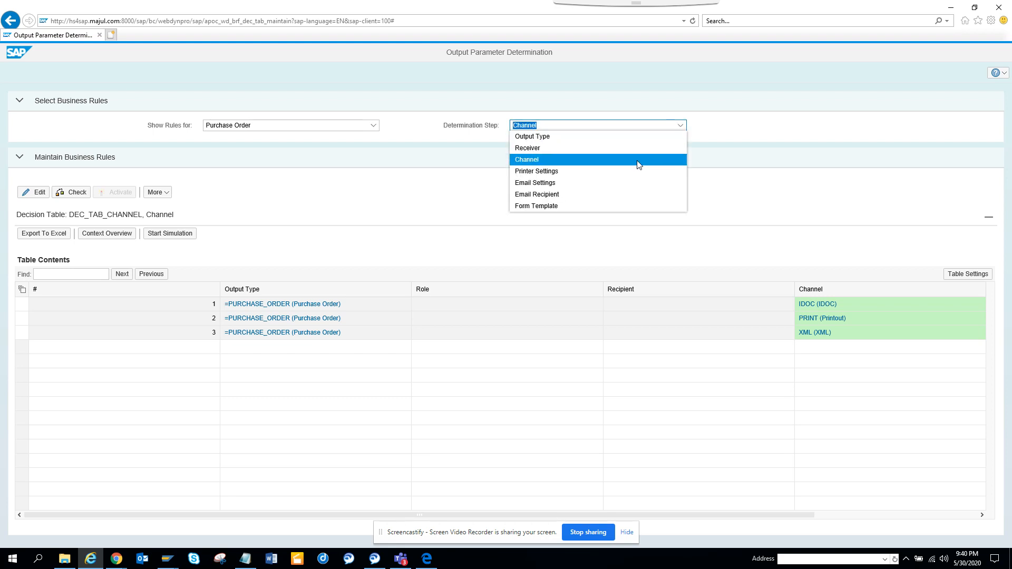
mouse_move(606, 194)
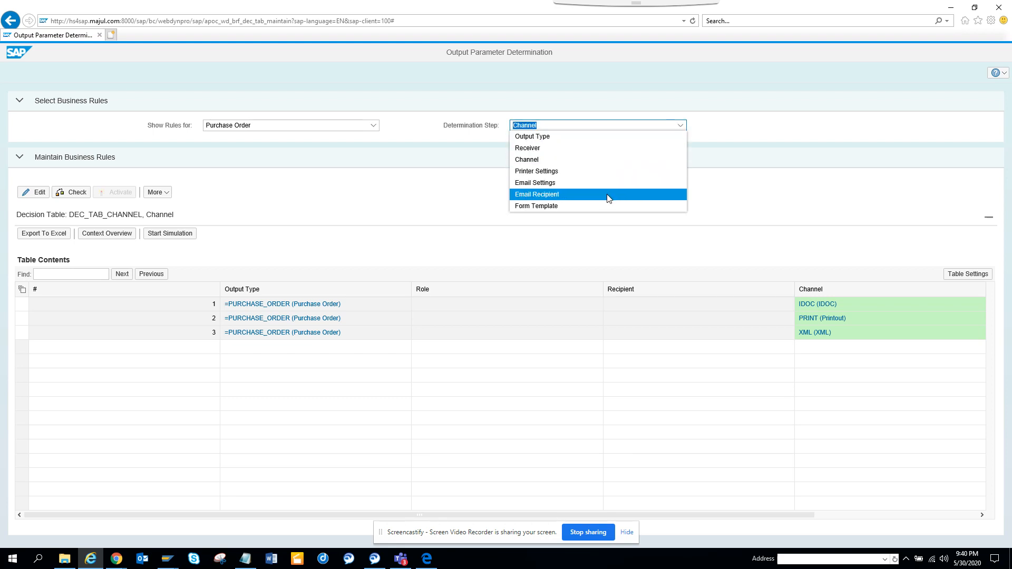
left_click(536, 195)
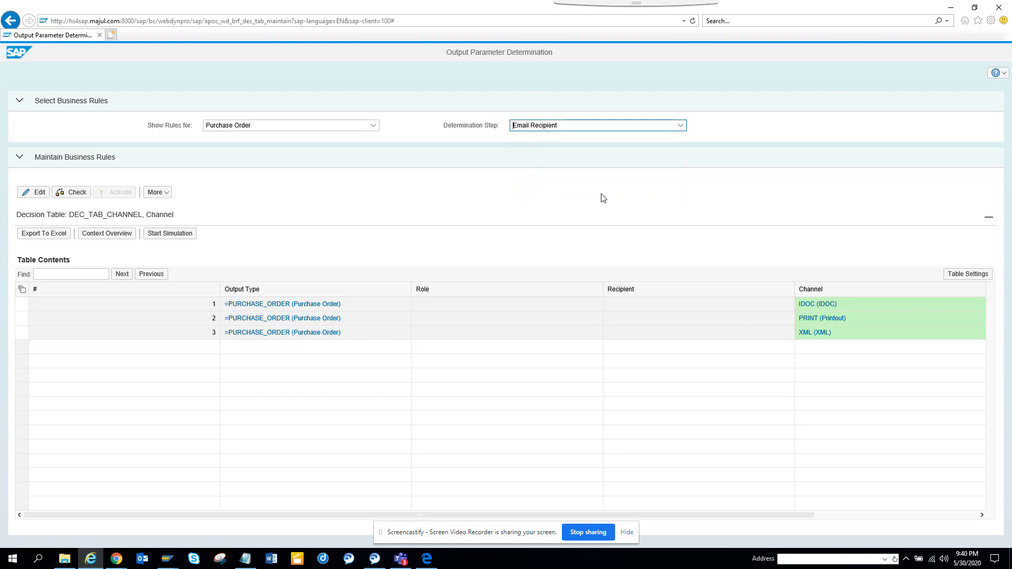
Load the empty DEC_TAB_EMAIL_RECEIVER table, make it editable, and list Additional Actions
left_click(596, 125)
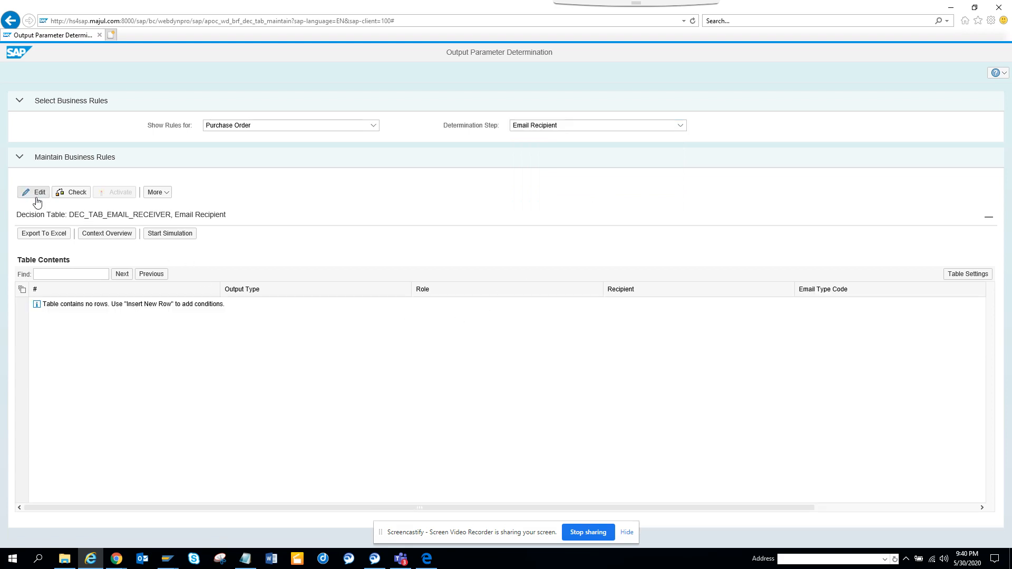
left_click(32, 192)
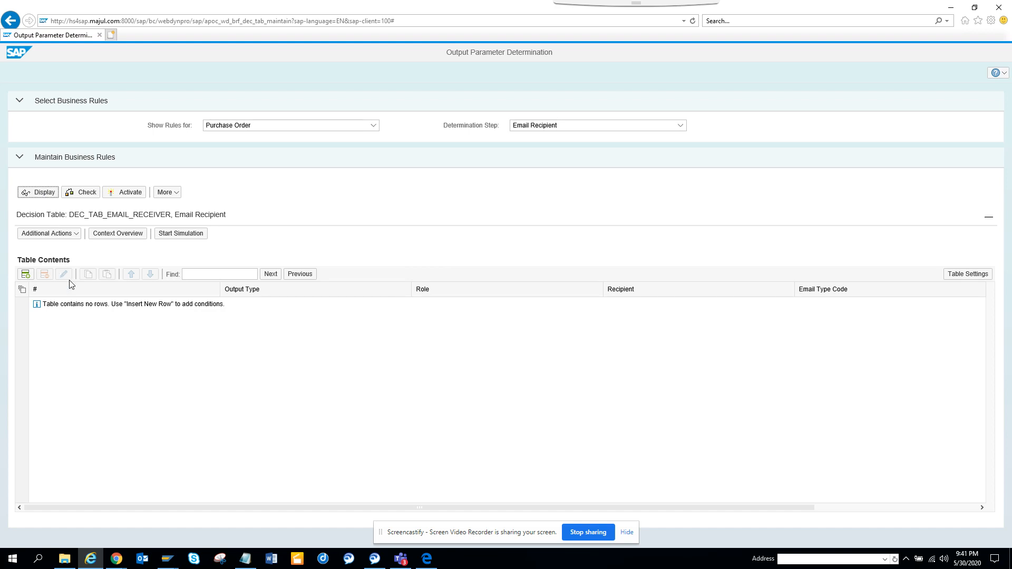
mouse_move(48, 233)
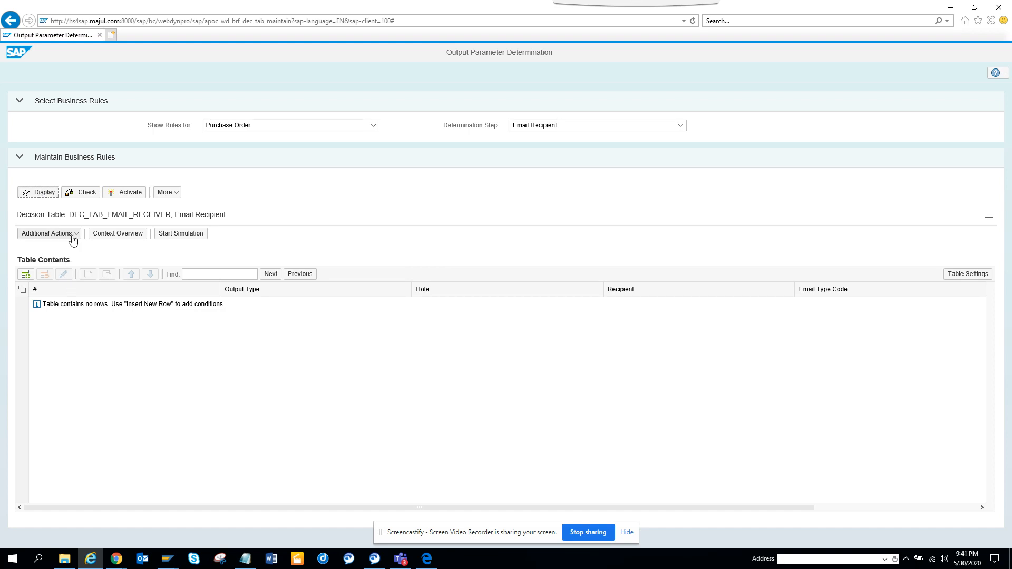
left_click(46, 233)
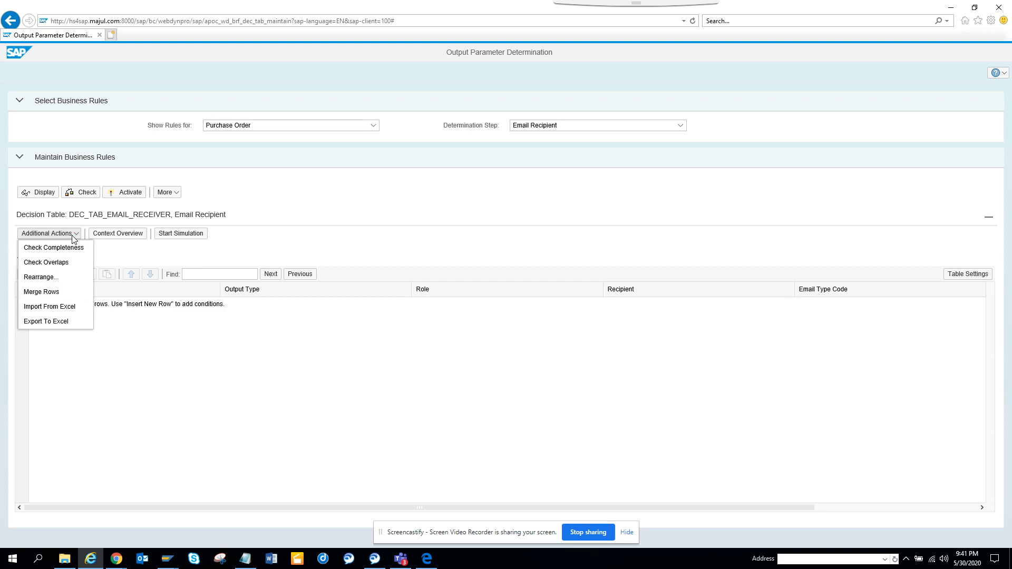
mouse_move(39, 276)
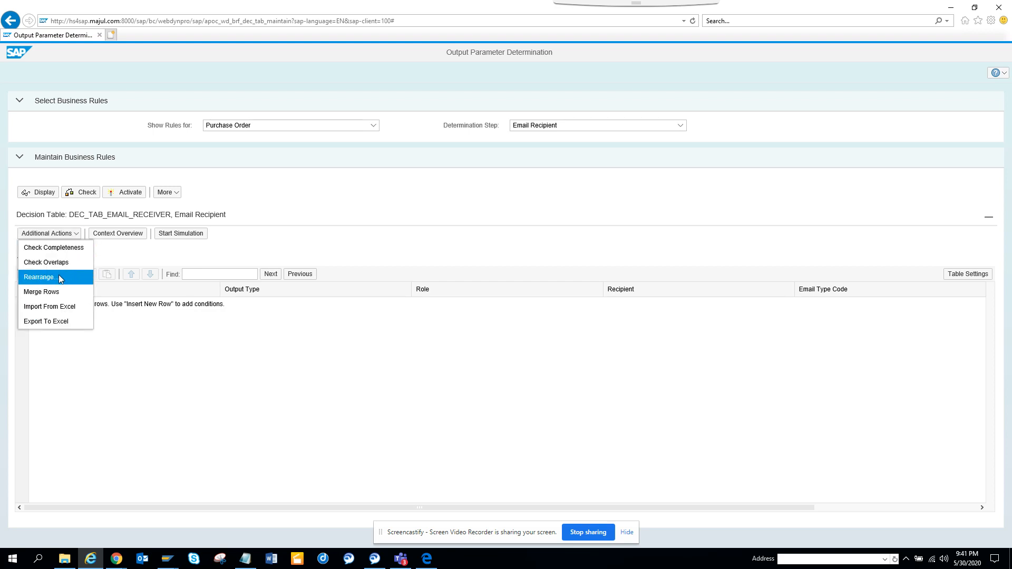
mouse_move(55, 247)
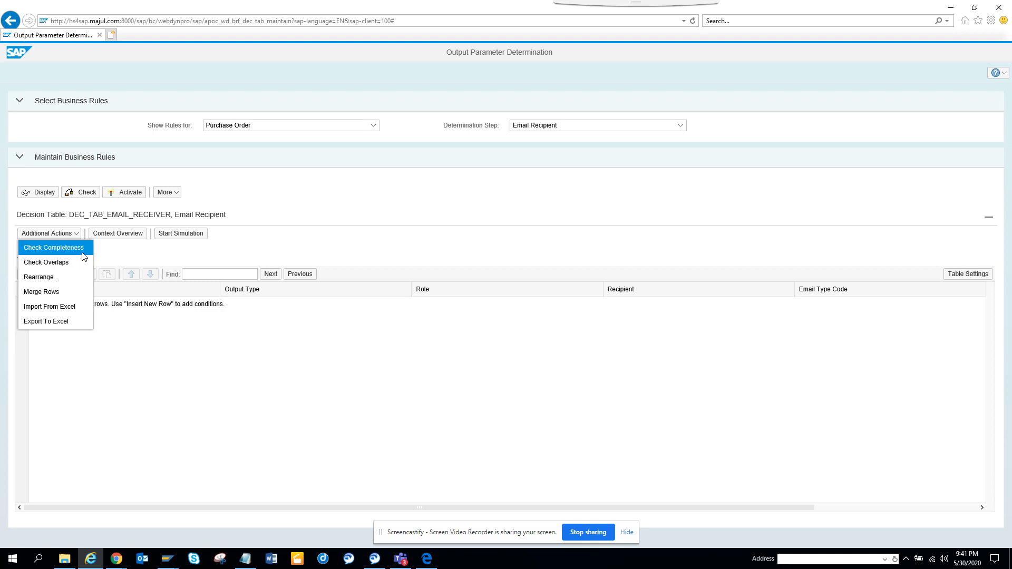
mouse_move(55, 262)
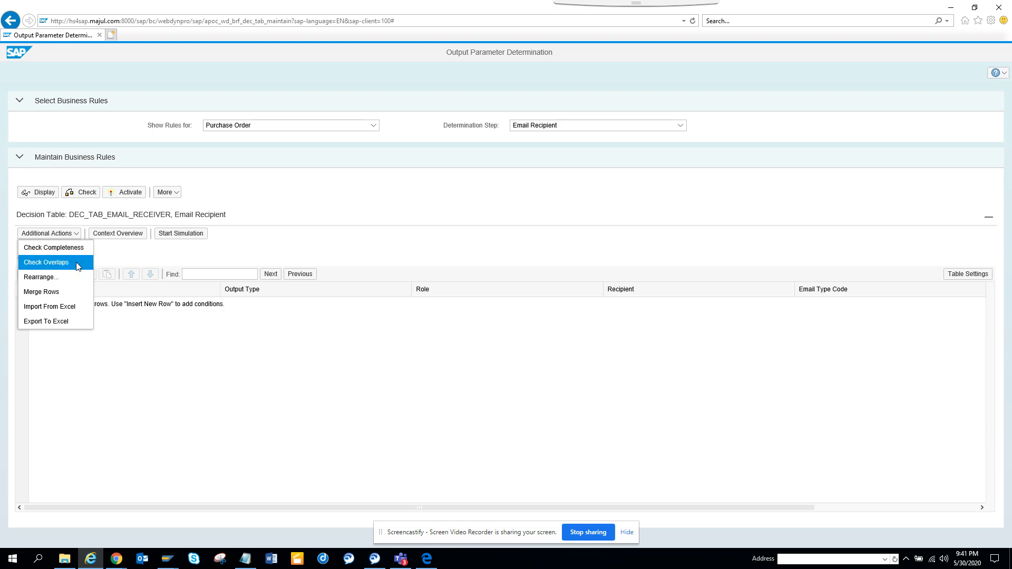
mouse_move(95, 252)
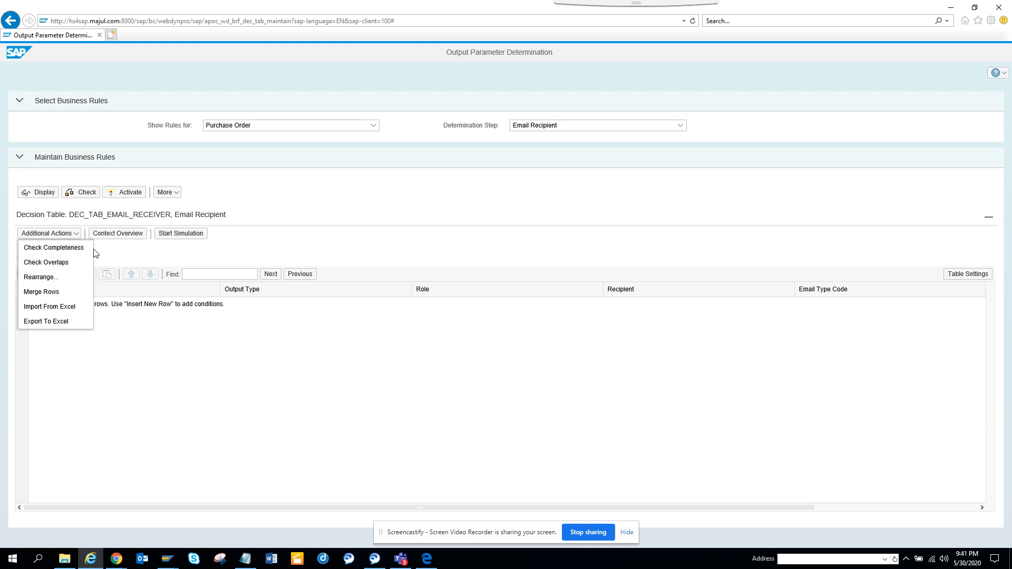
mouse_move(619, 139)
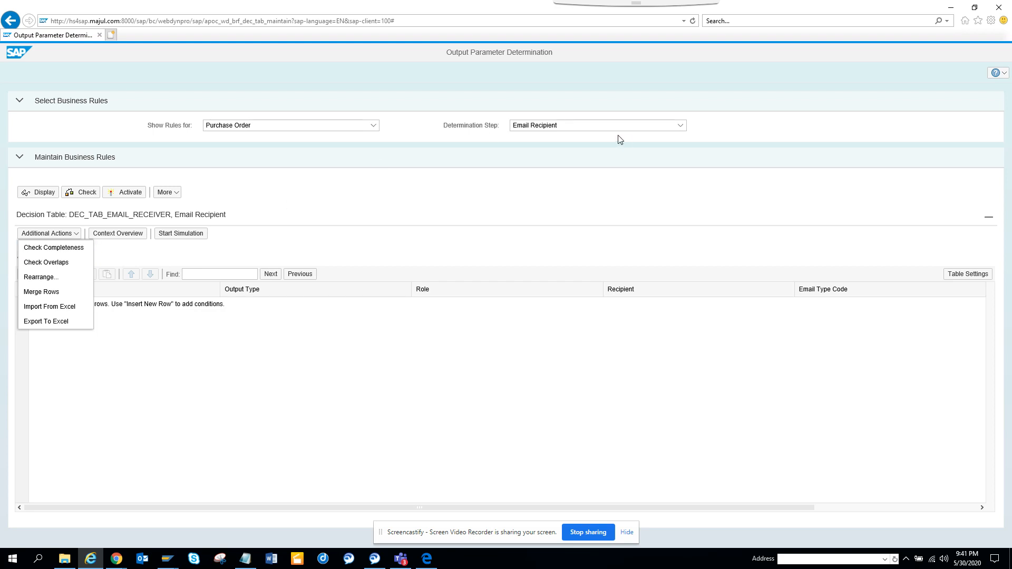
Switch to the Channel step, edit its IDOC/PRINT/XML table, and list Additional Actions
left_click(678, 126)
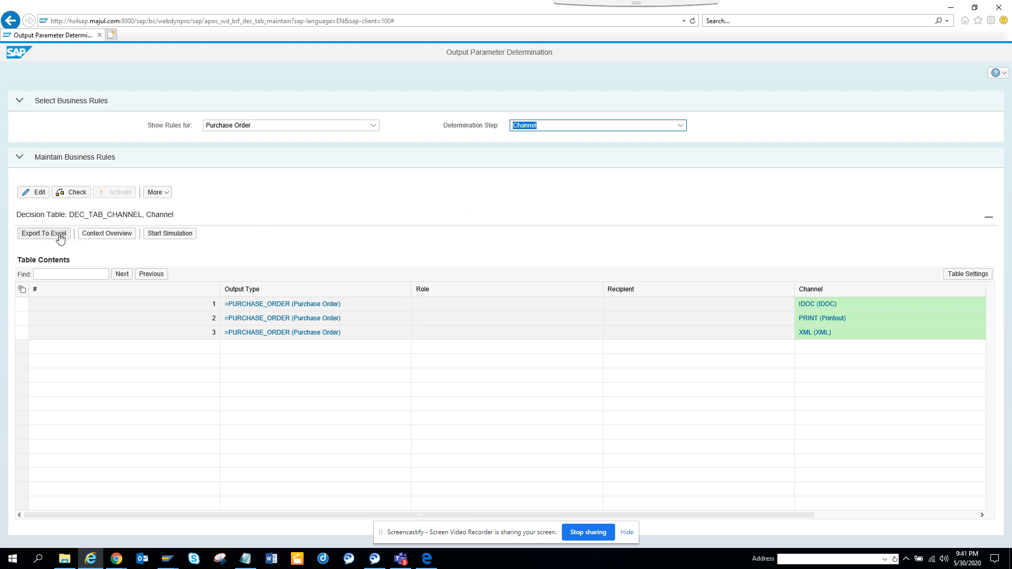
mouse_move(72, 192)
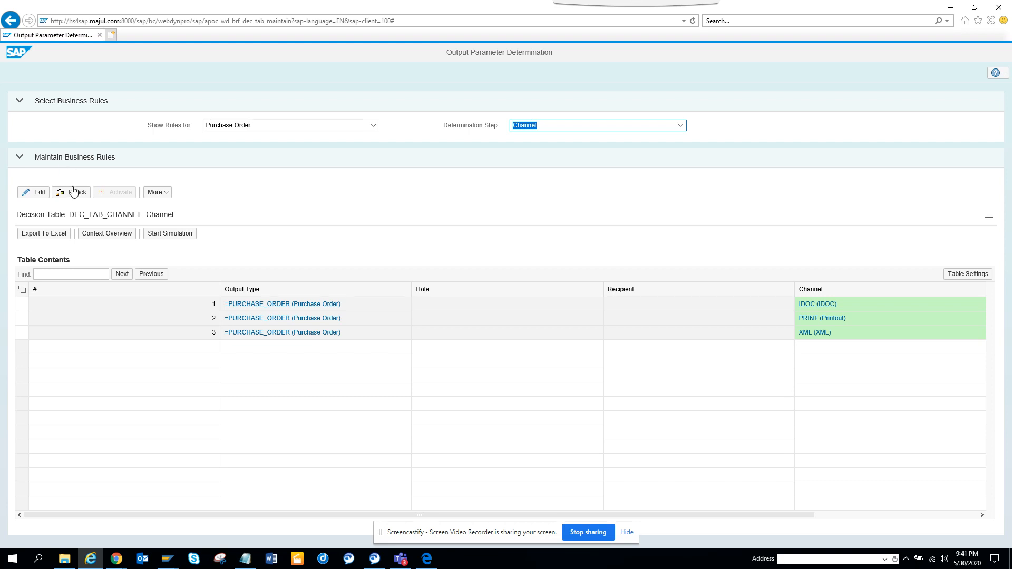
left_click(36, 192)
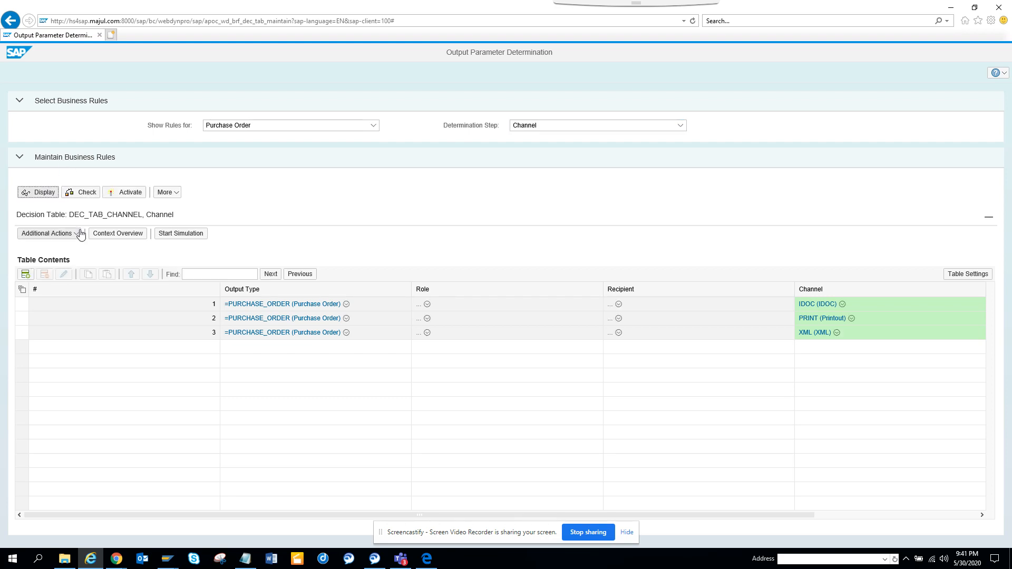
left_click(48, 233)
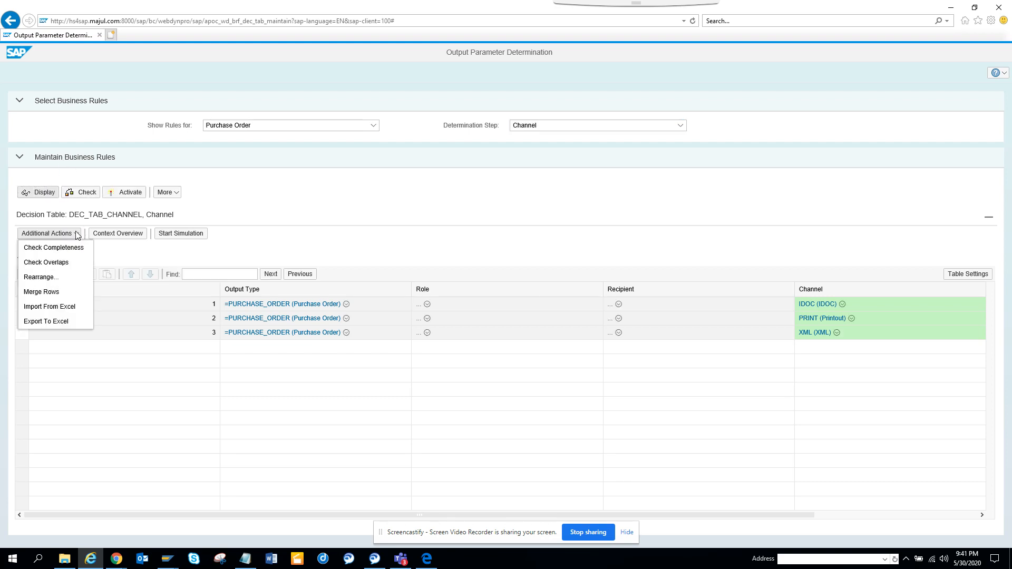
mouse_move(40, 276)
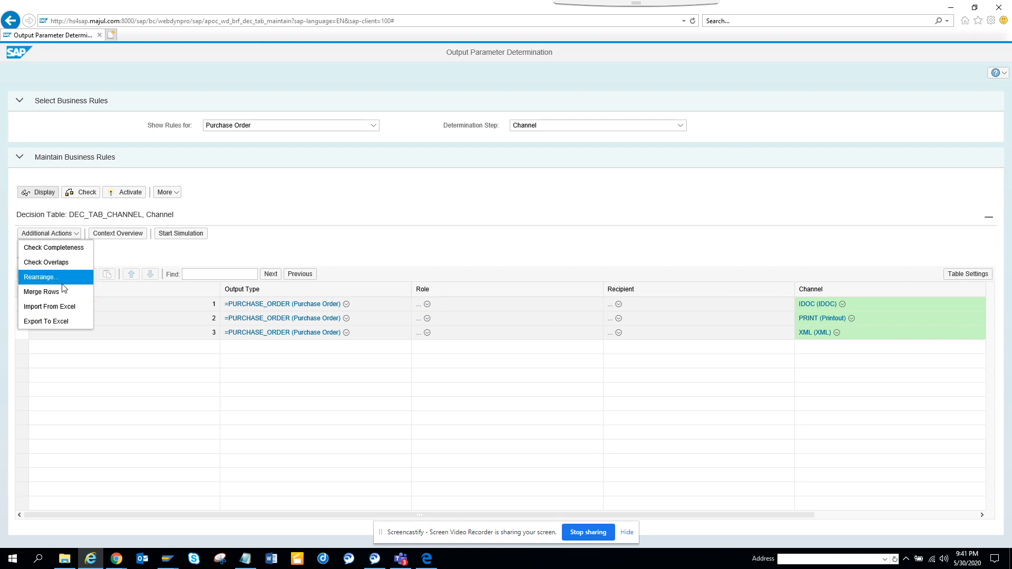
mouse_move(55, 262)
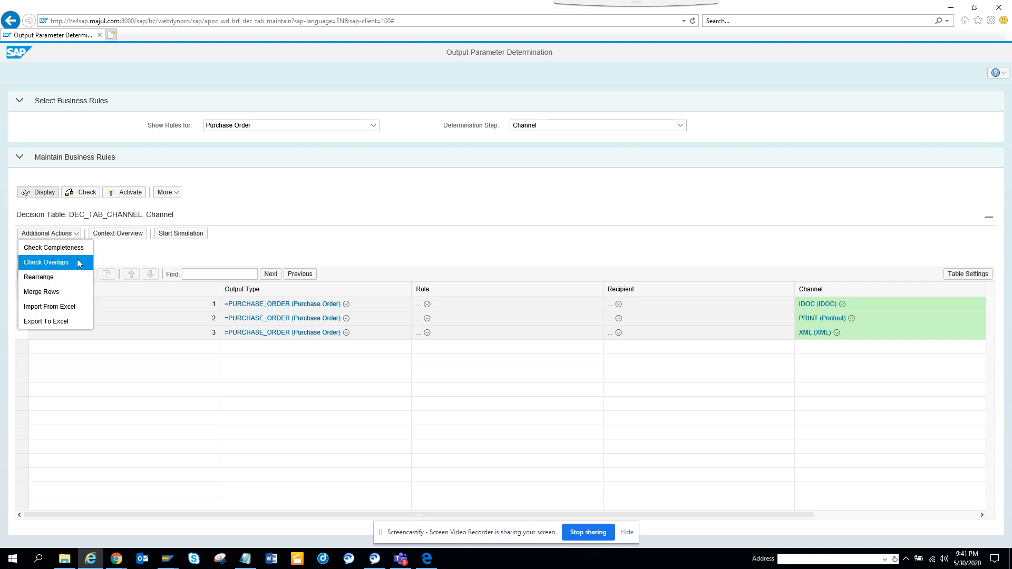
mouse_move(138, 238)
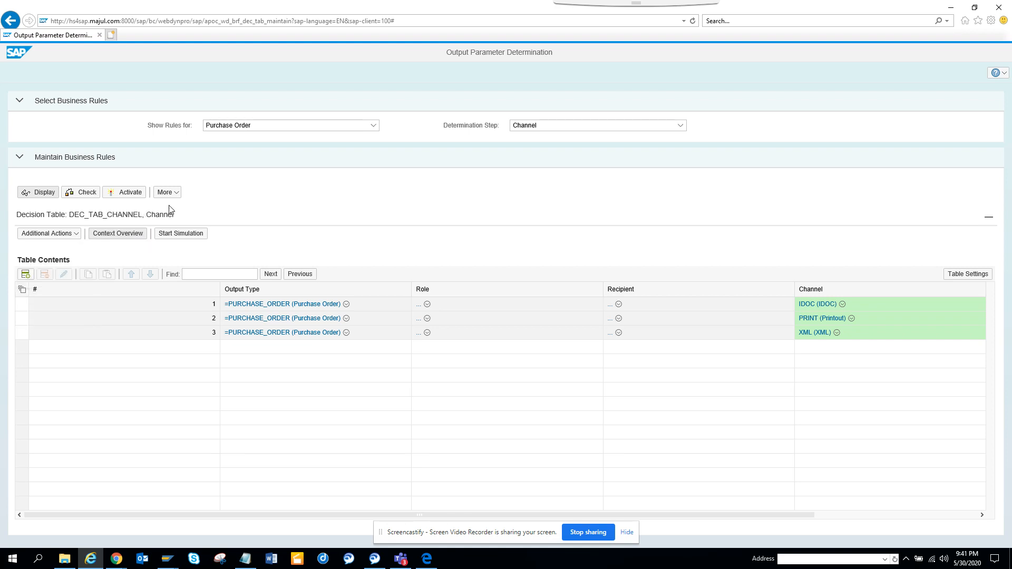
left_click(117, 233)
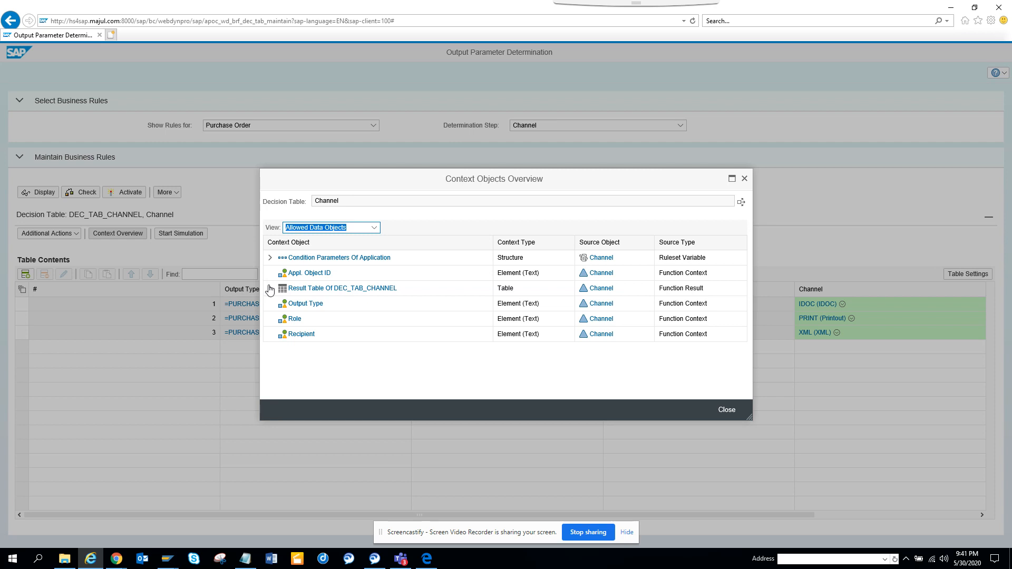
mouse_move(273, 295)
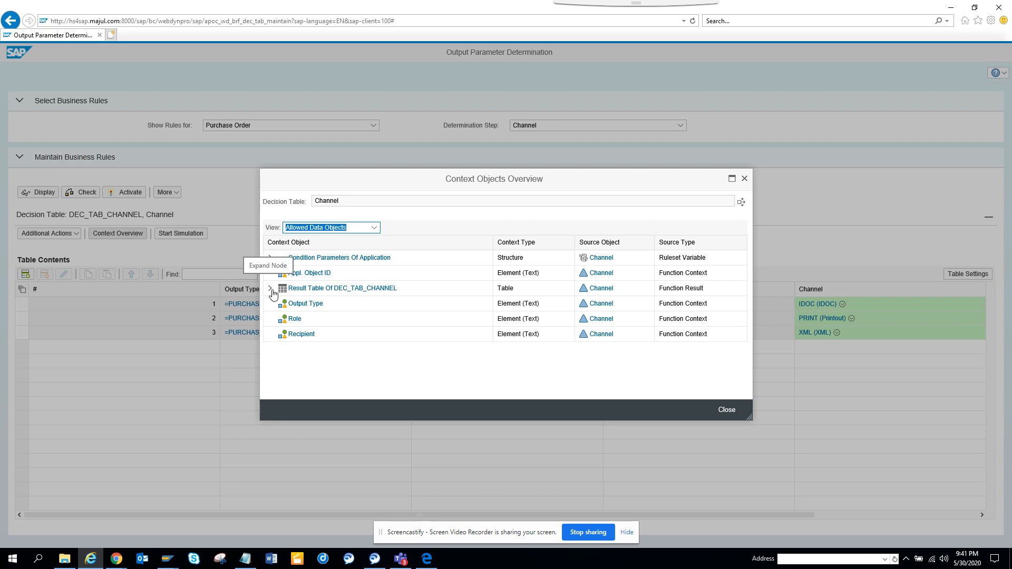
left_click(272, 287)
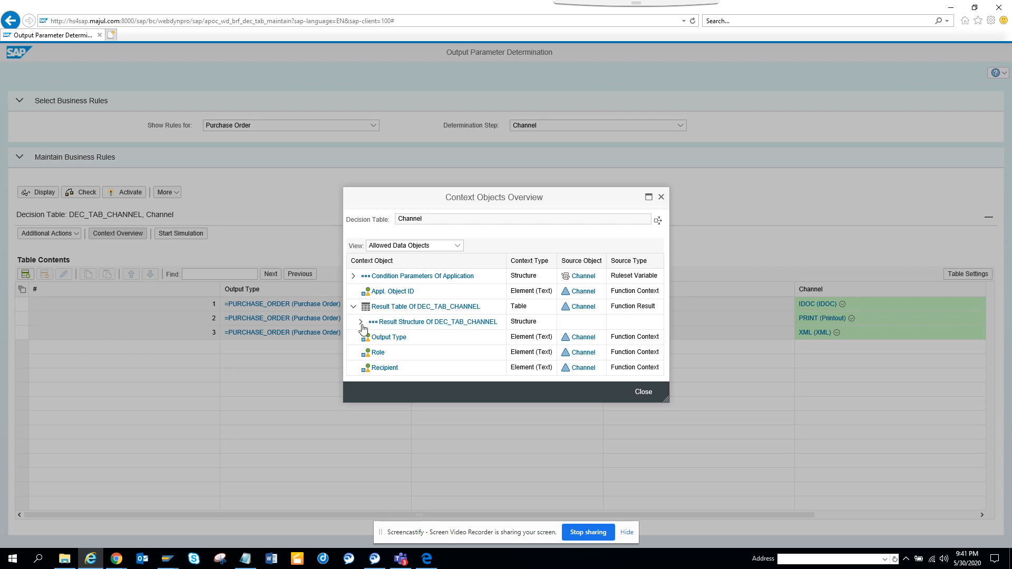
left_click(361, 323)
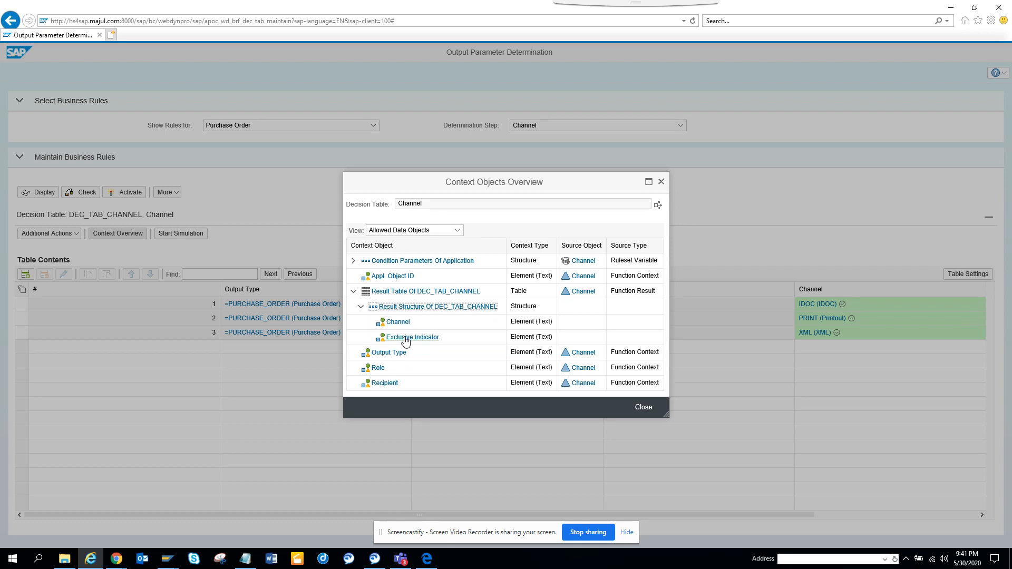
mouse_move(663, 181)
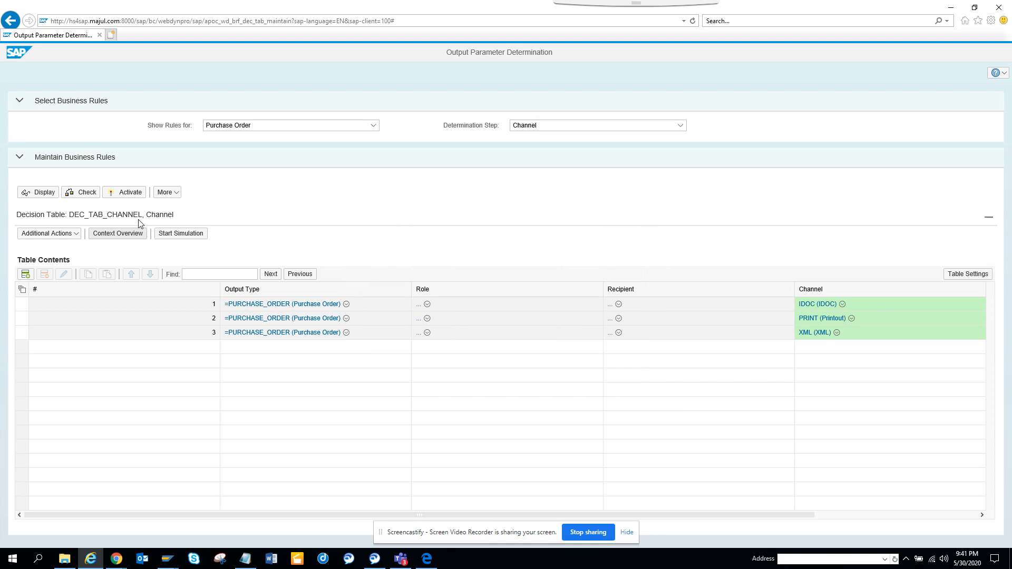
mouse_move(244, 310)
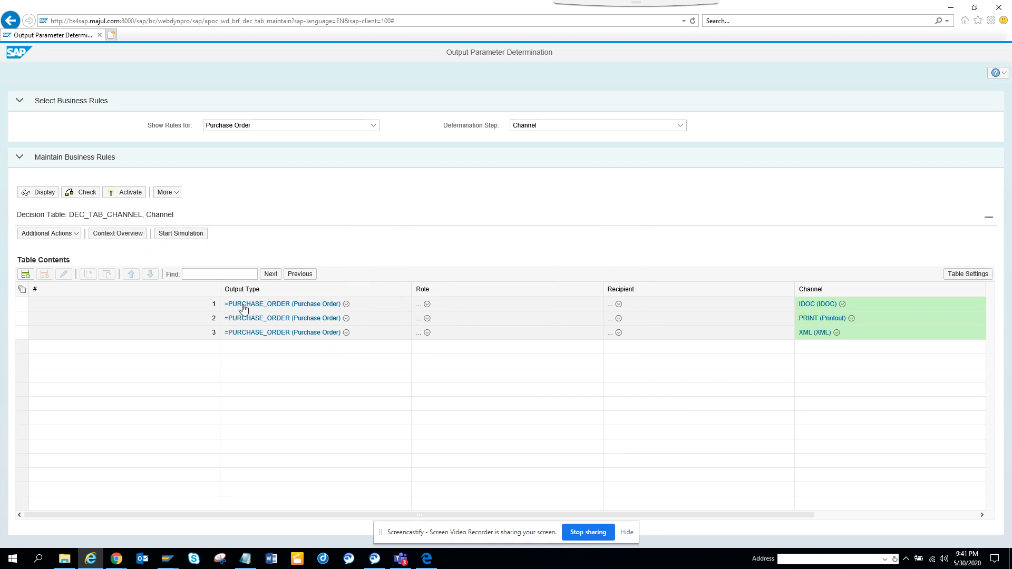
Simulate the Channel table using Interpretation Mode and Last Active Version
left_click(180, 233)
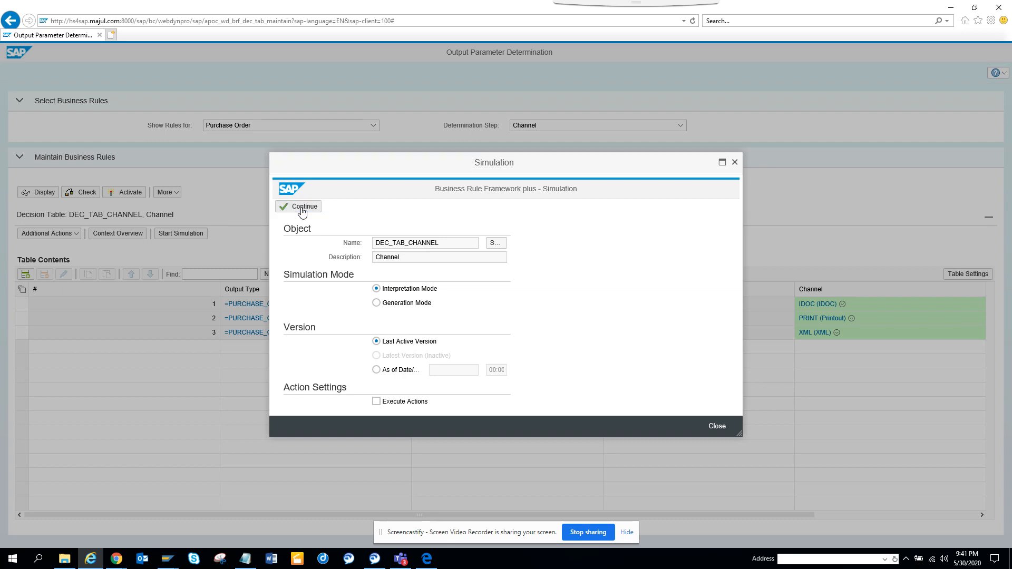
left_click(300, 207)
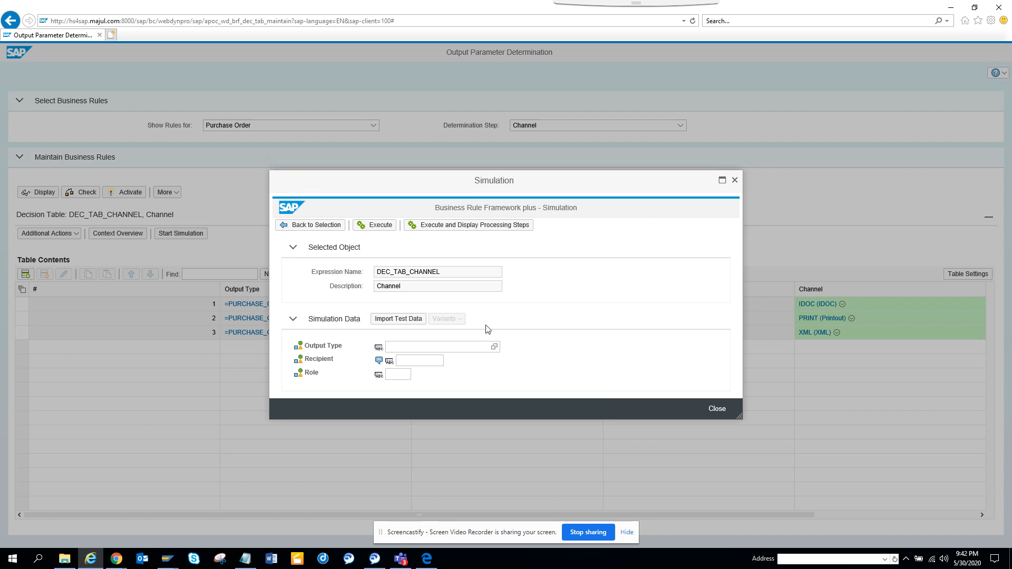
mouse_move(494, 348)
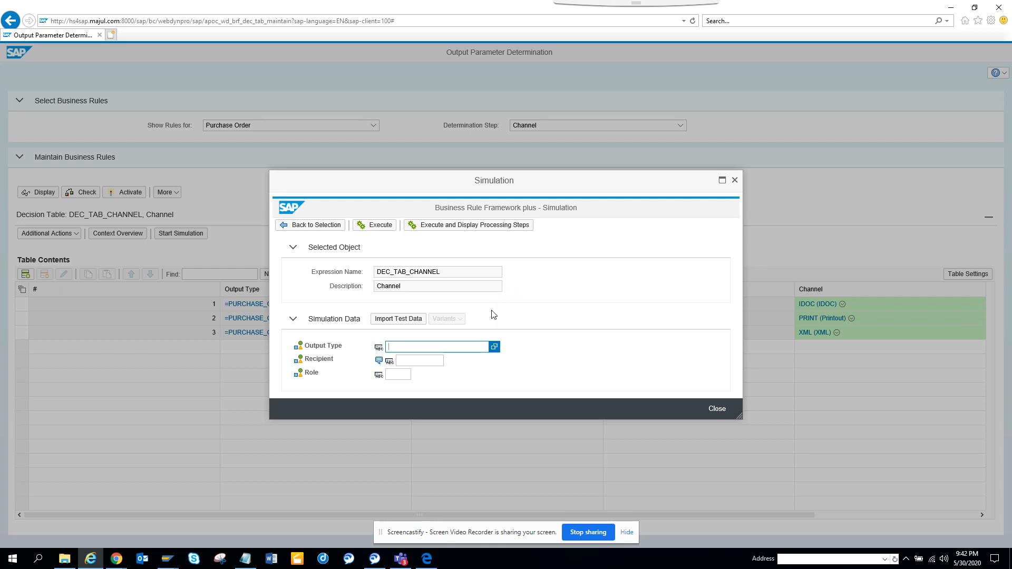
Choose PURCHASE_ORDER (Purchase Order) as the simulation's Output Type test value
left_click(495, 347)
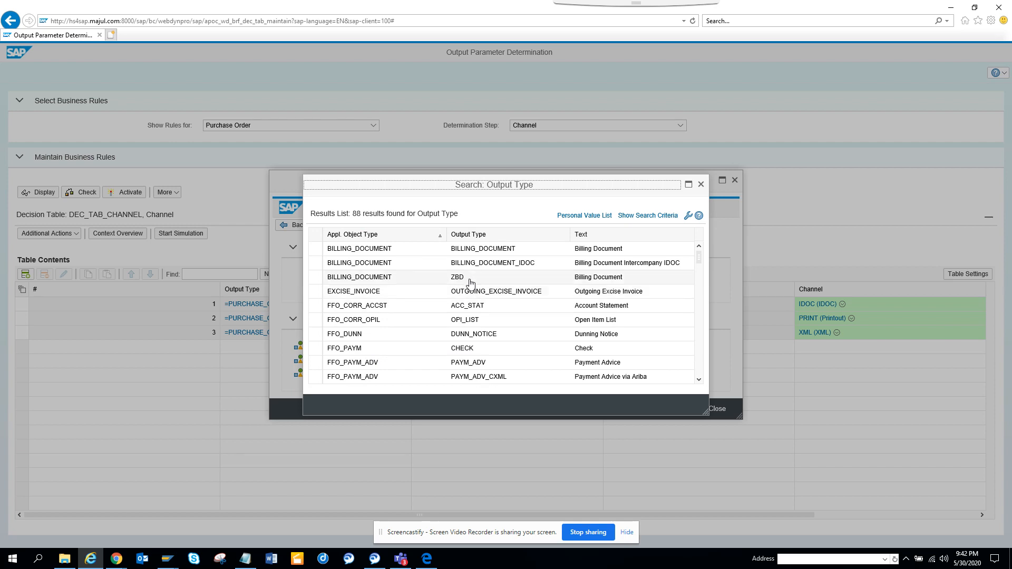
mouse_move(699, 310)
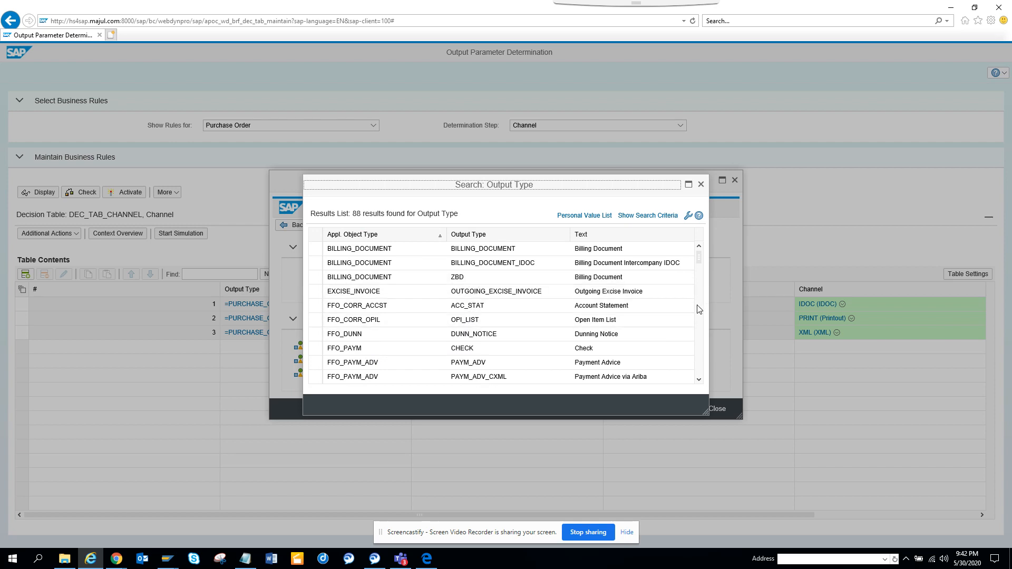
scroll("down", 3)
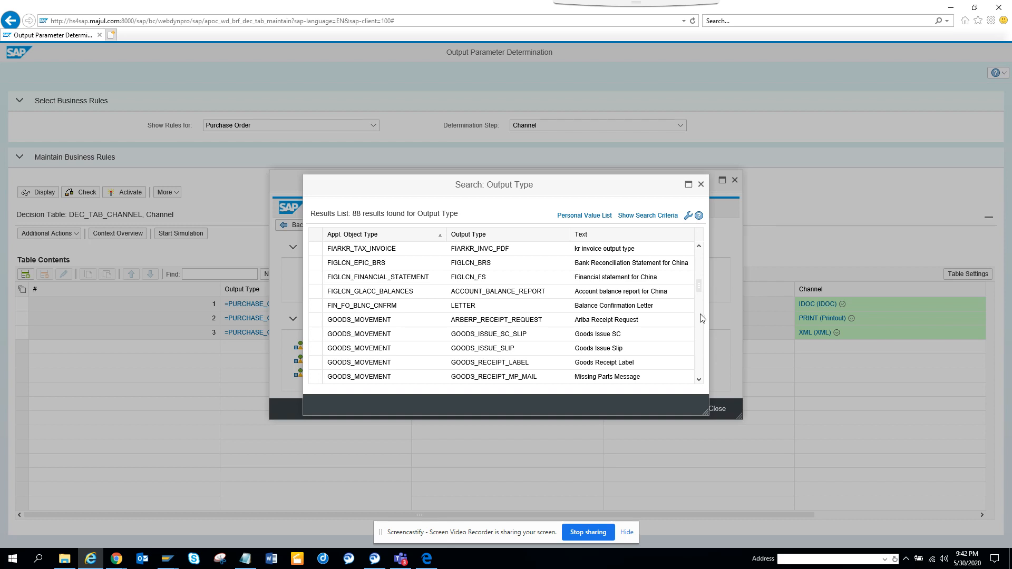
scroll("down", 3)
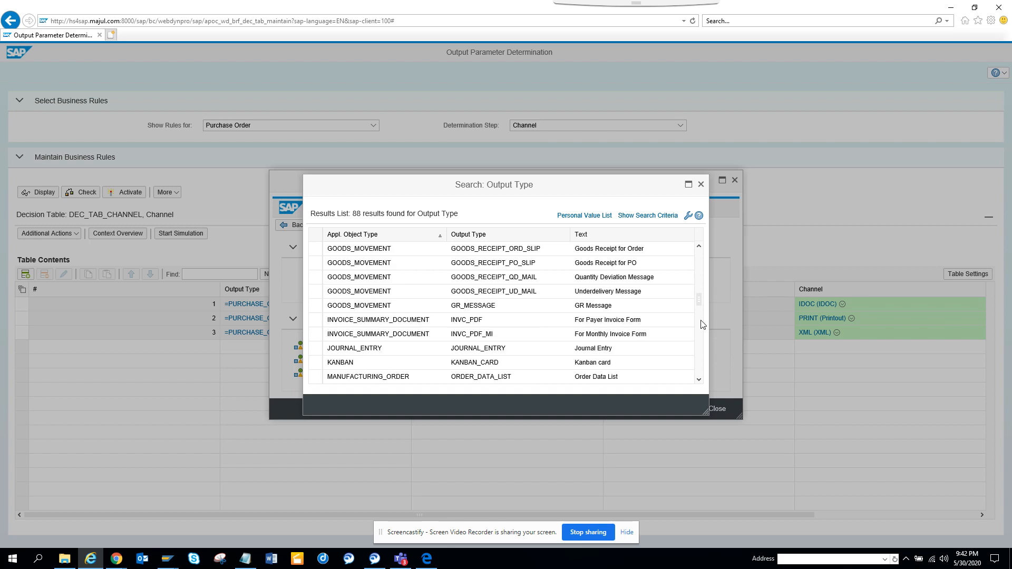
scroll("down", 3)
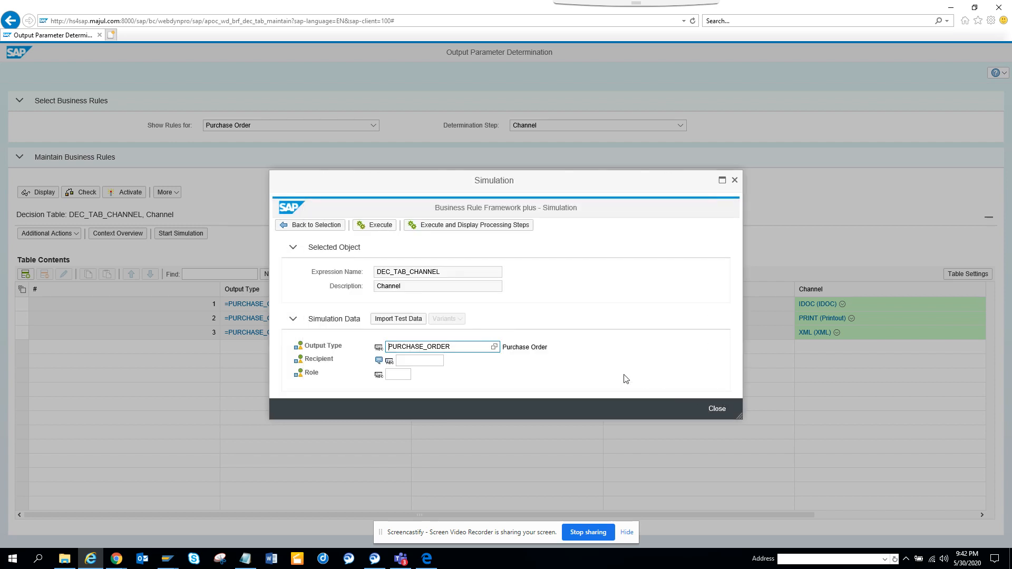
mouse_move(576, 348)
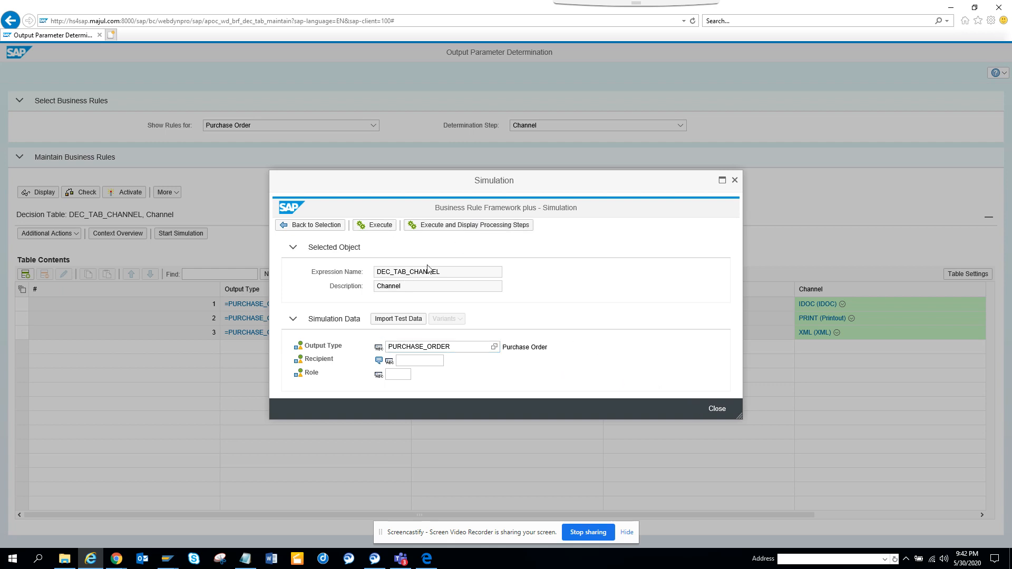
Execute the Channel simulation with processing steps, returning IDOC, PRINT and XML
left_click(468, 224)
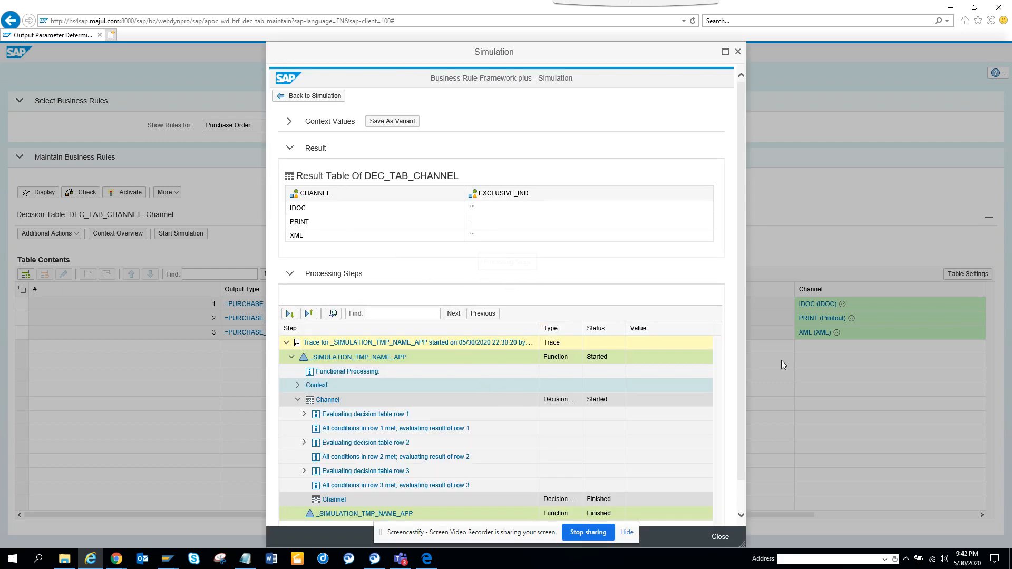
mouse_move(731, 376)
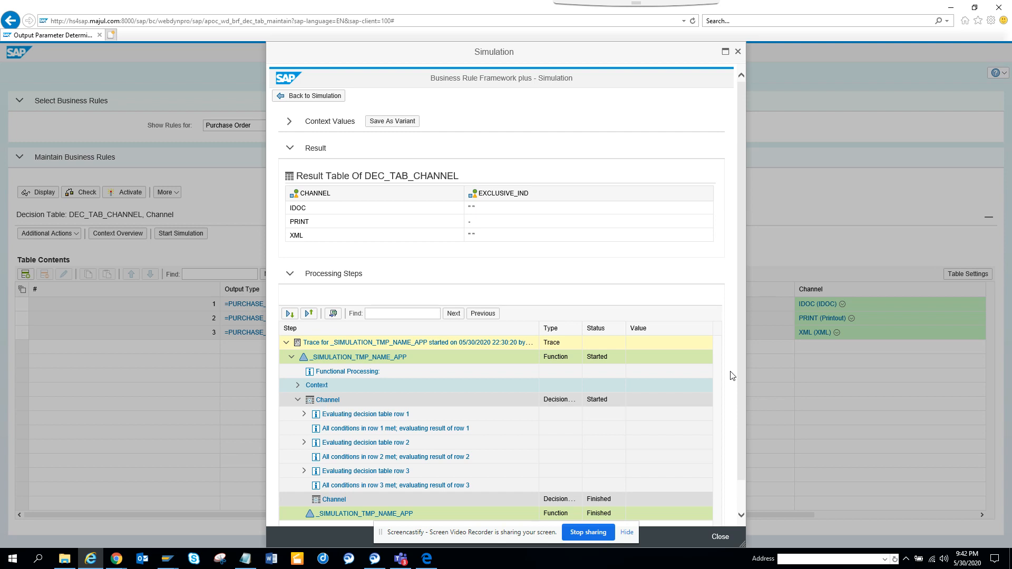
mouse_move(727, 380)
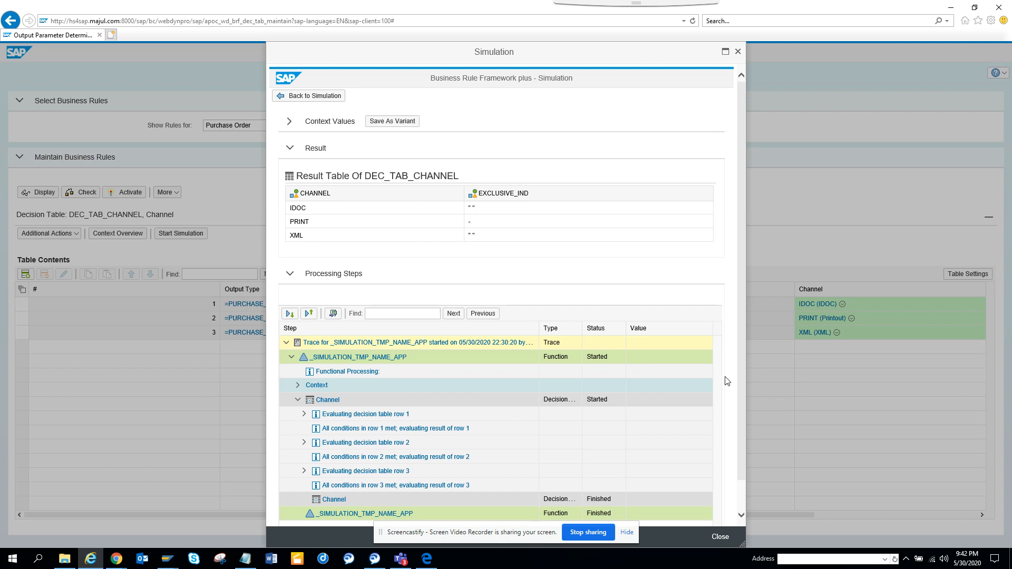
mouse_move(587, 532)
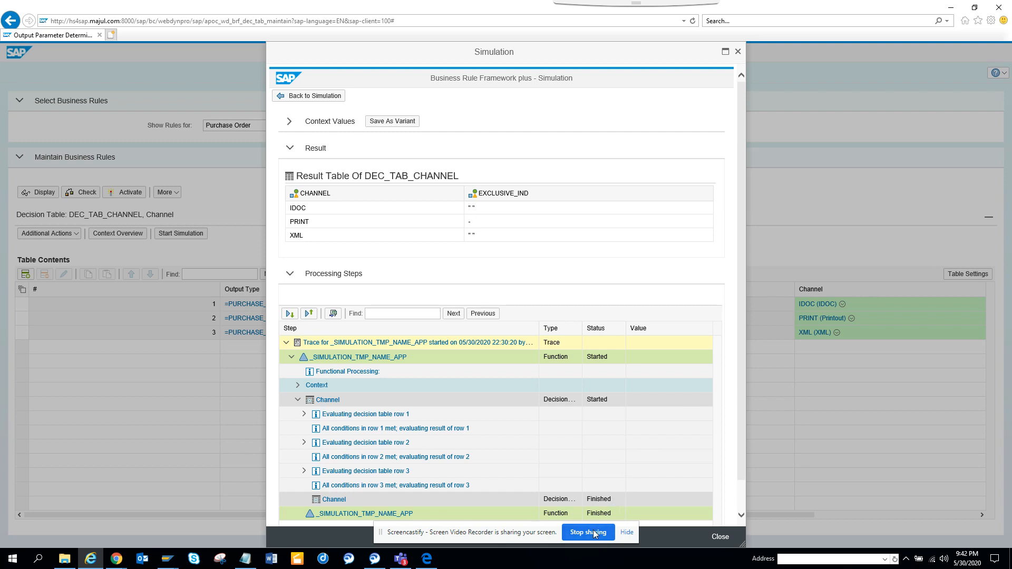